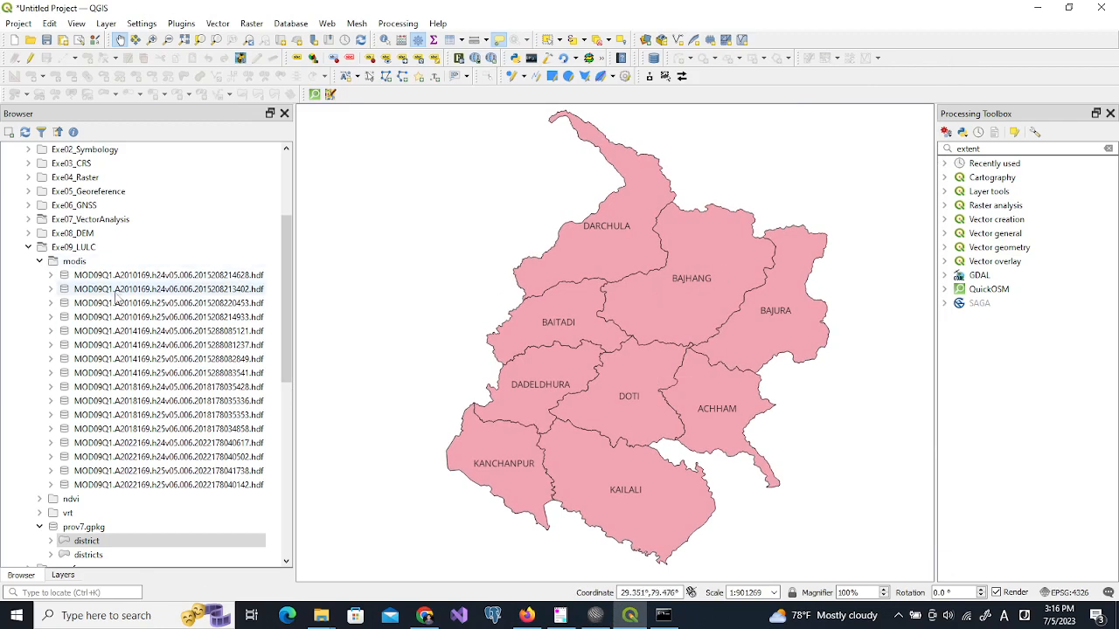
mouse_move(199, 290)
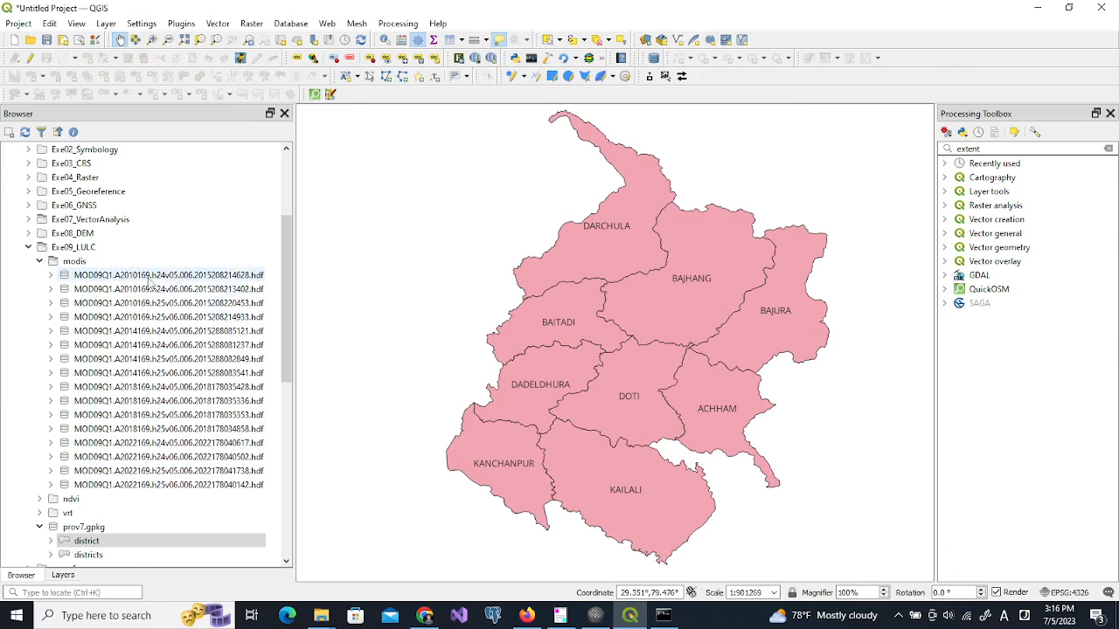
mouse_move(553, 119)
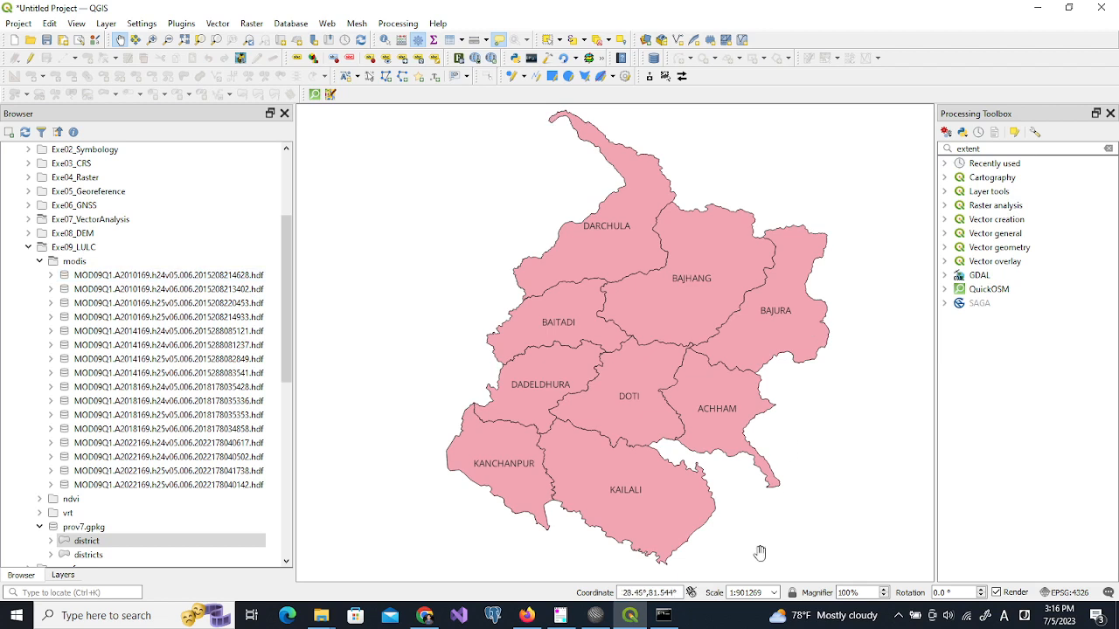
mouse_move(475, 264)
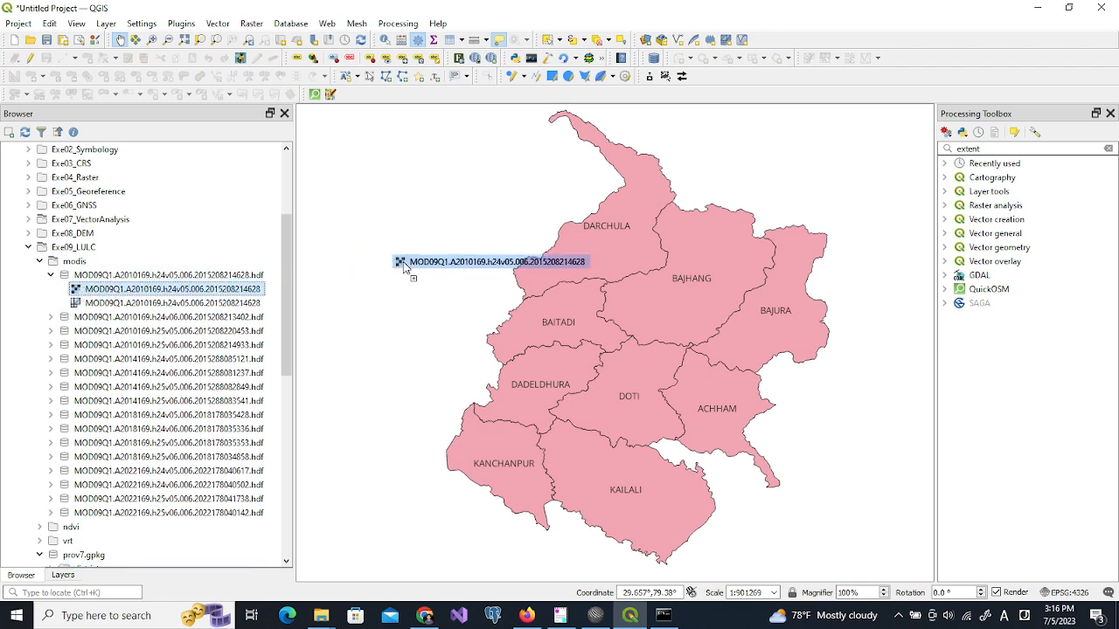
Add the sur_refl_b01 and sur_refl_b02 bands of the first 2010 MODIS HDF tile to the map
double_click(166, 290)
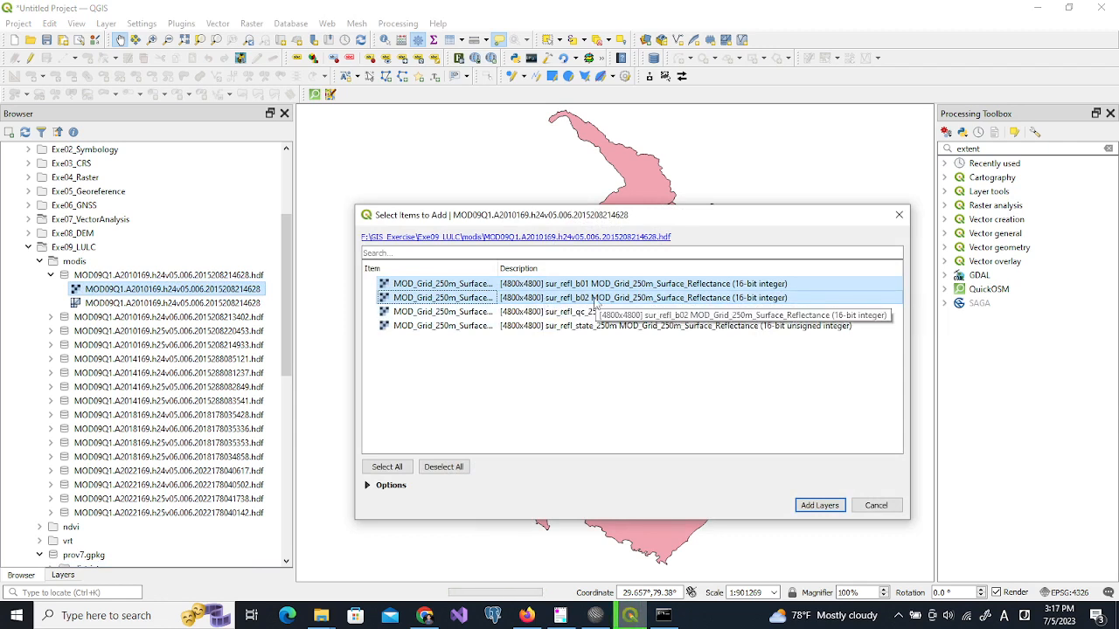
mouse_move(767, 433)
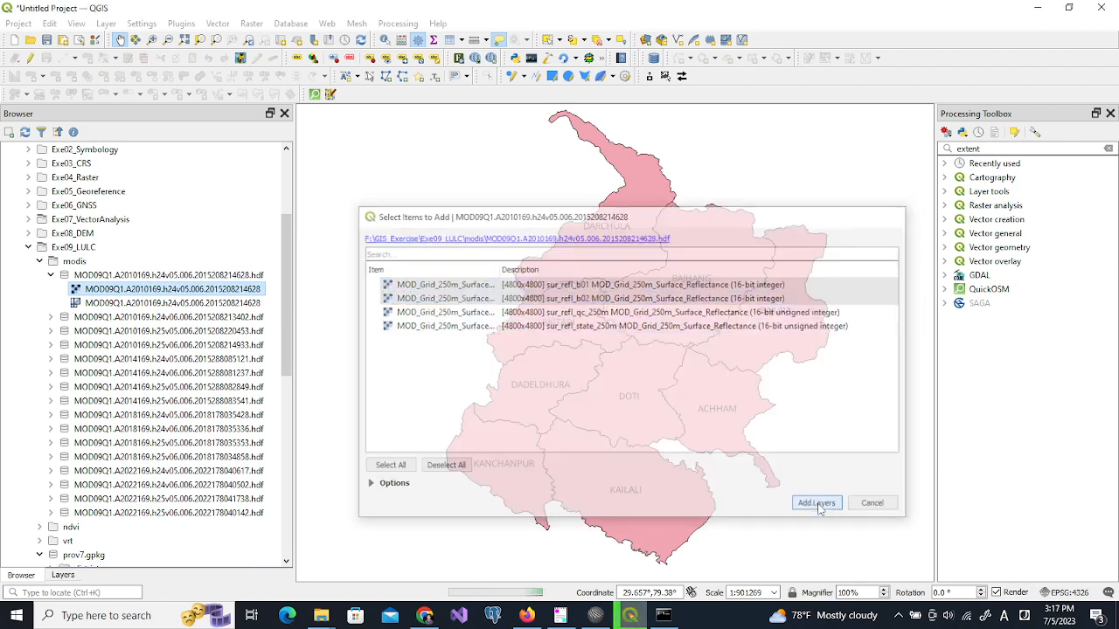
click(816, 502)
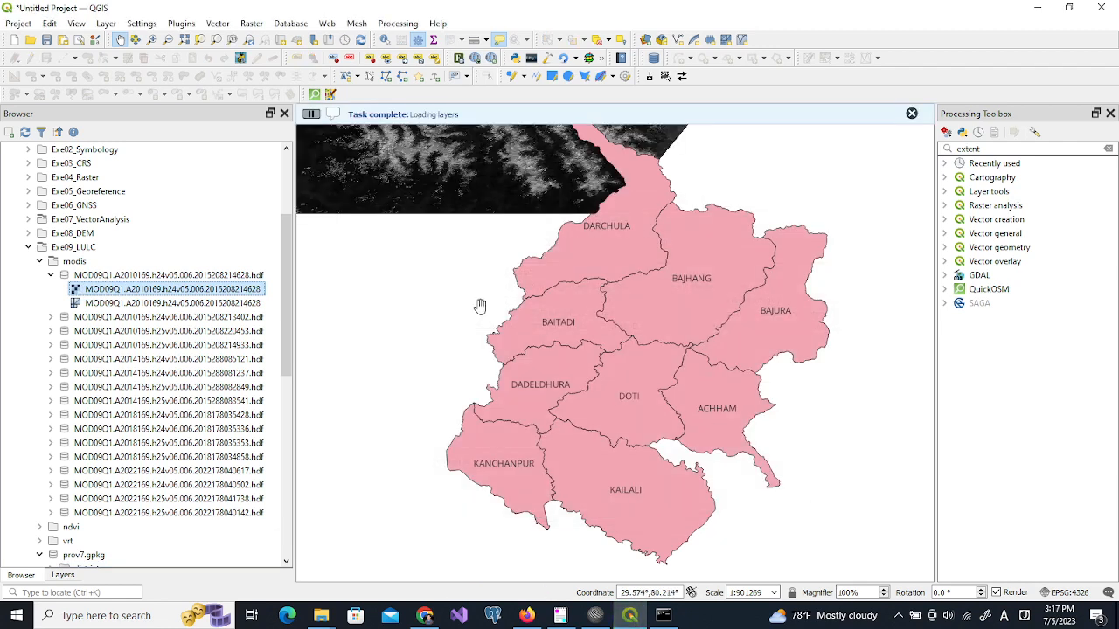
mouse_move(660, 150)
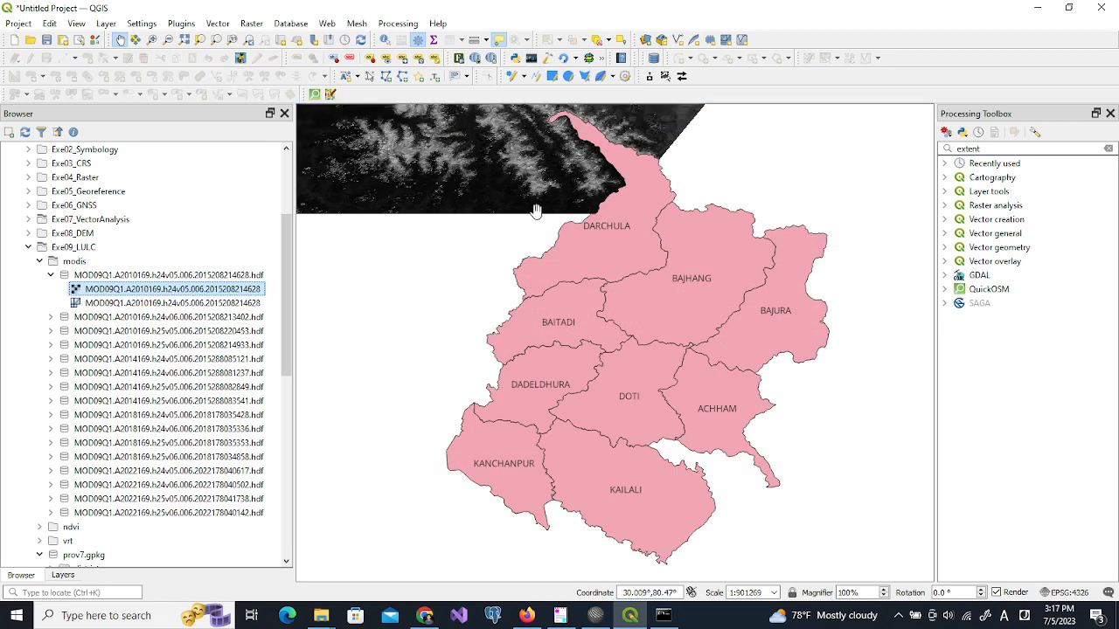
mouse_move(633, 220)
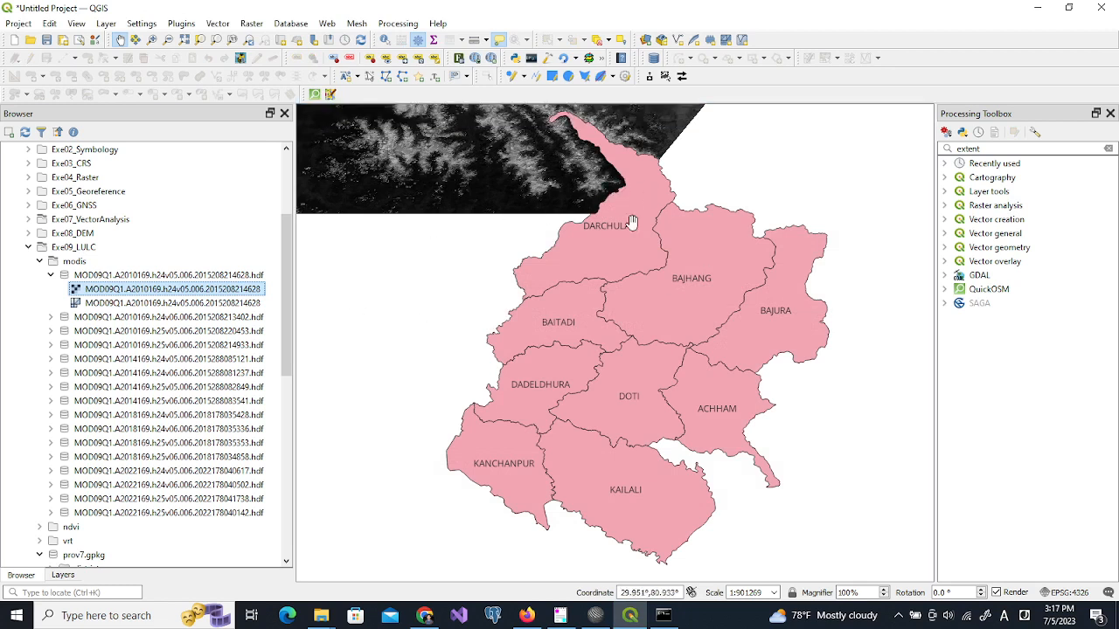
mouse_move(55, 324)
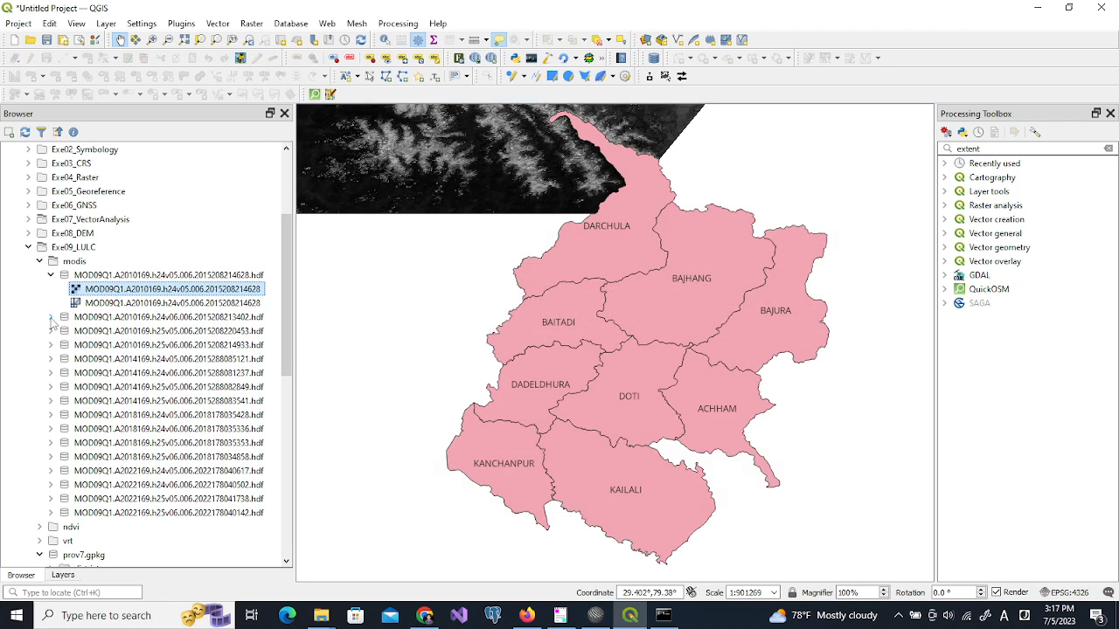
Add bands b01 and b02 from the second 2010 MODIS tile to the map
click(51, 316)
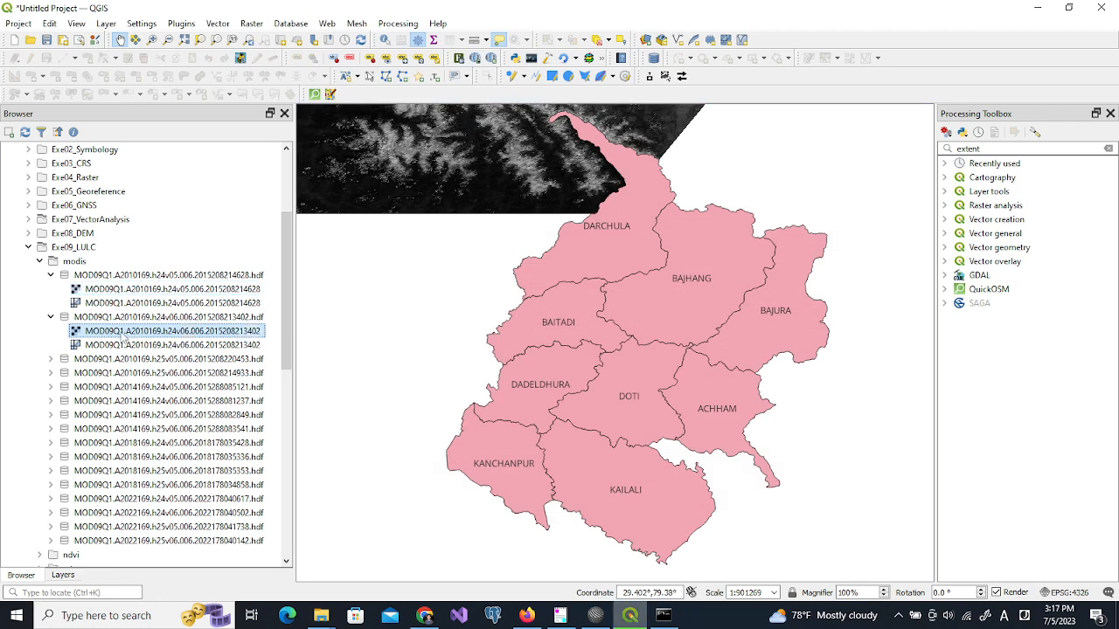
double_click(171, 331)
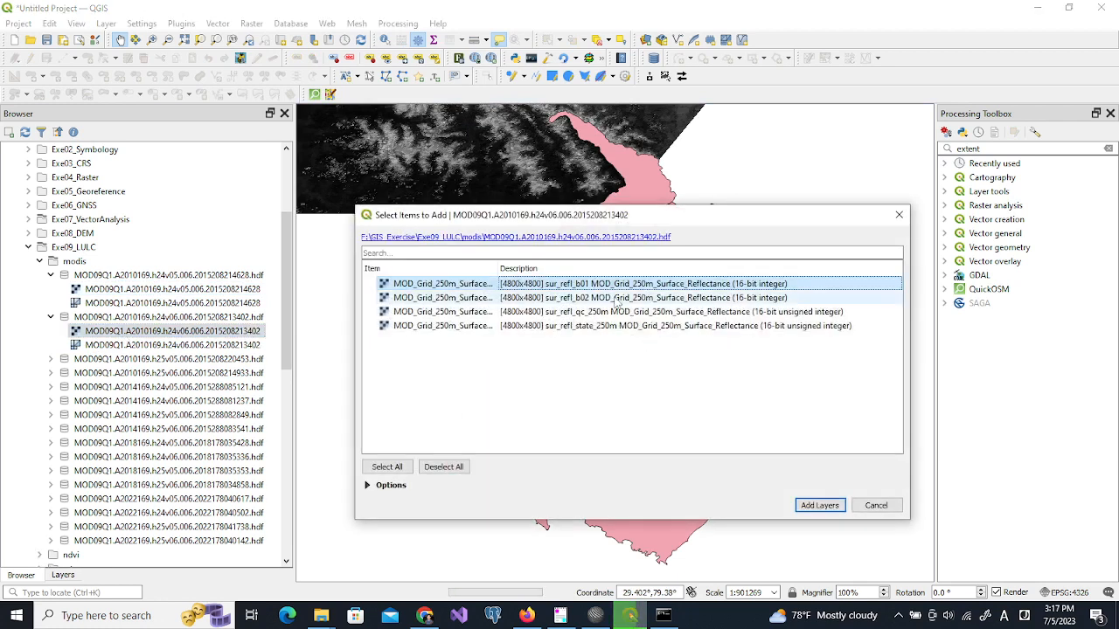
click(612, 297)
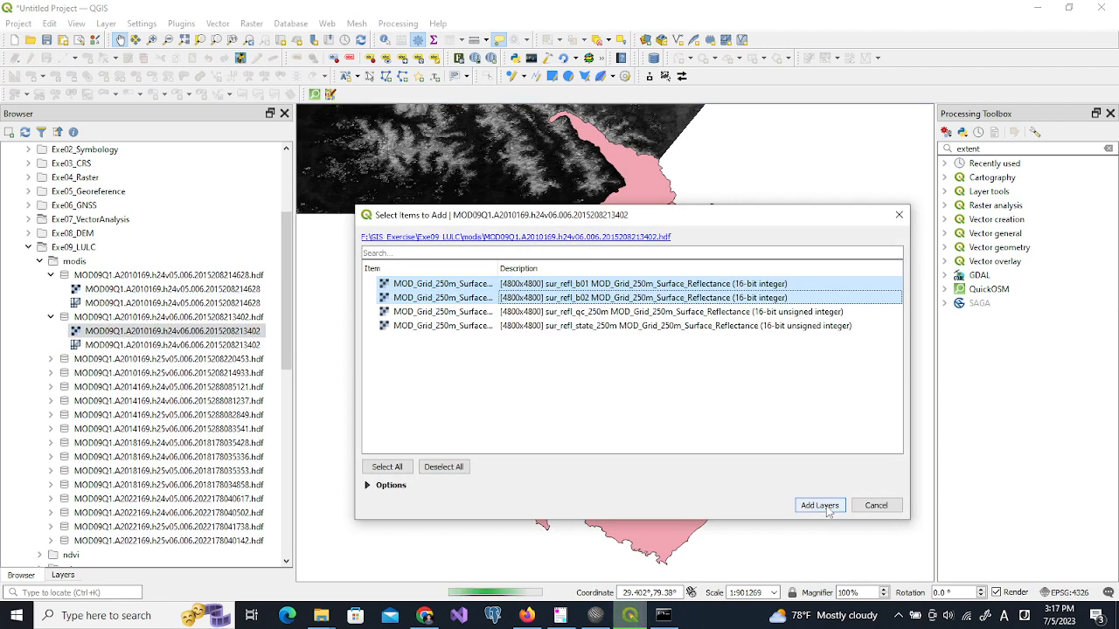
click(818, 505)
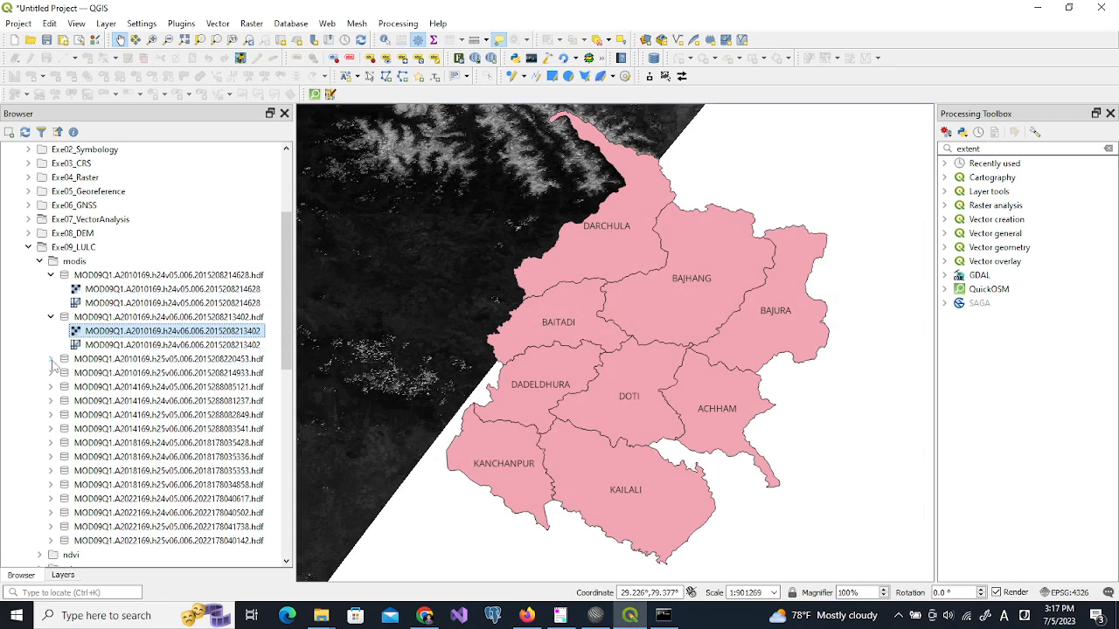
Add bands b01 and b02 from the third and fourth 2010 MODIS tiles as well
click(51, 359)
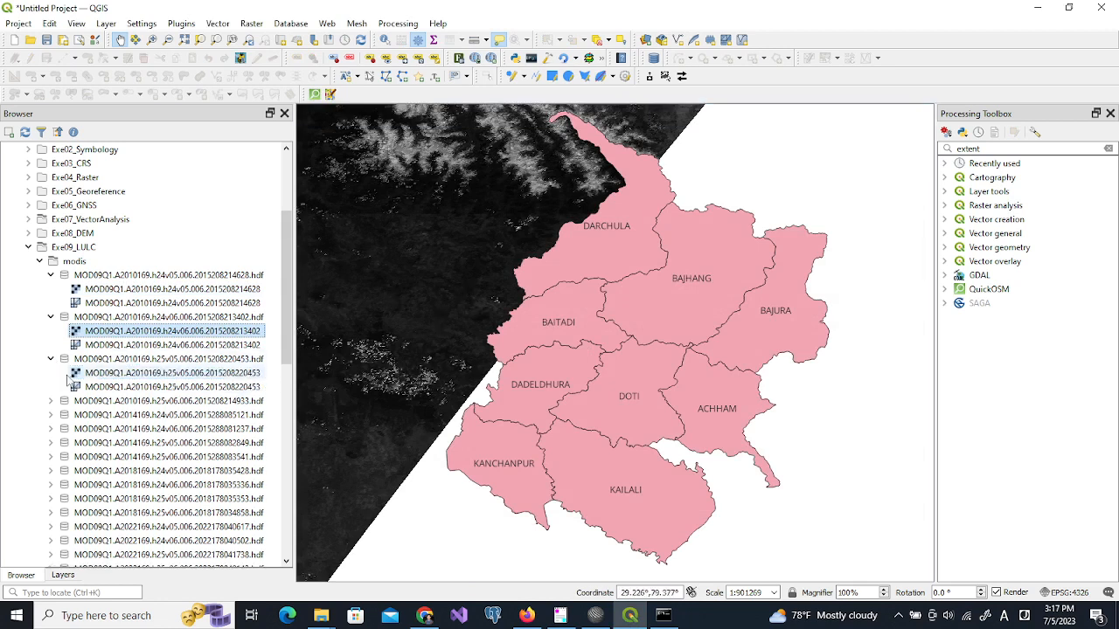
double_click(172, 372)
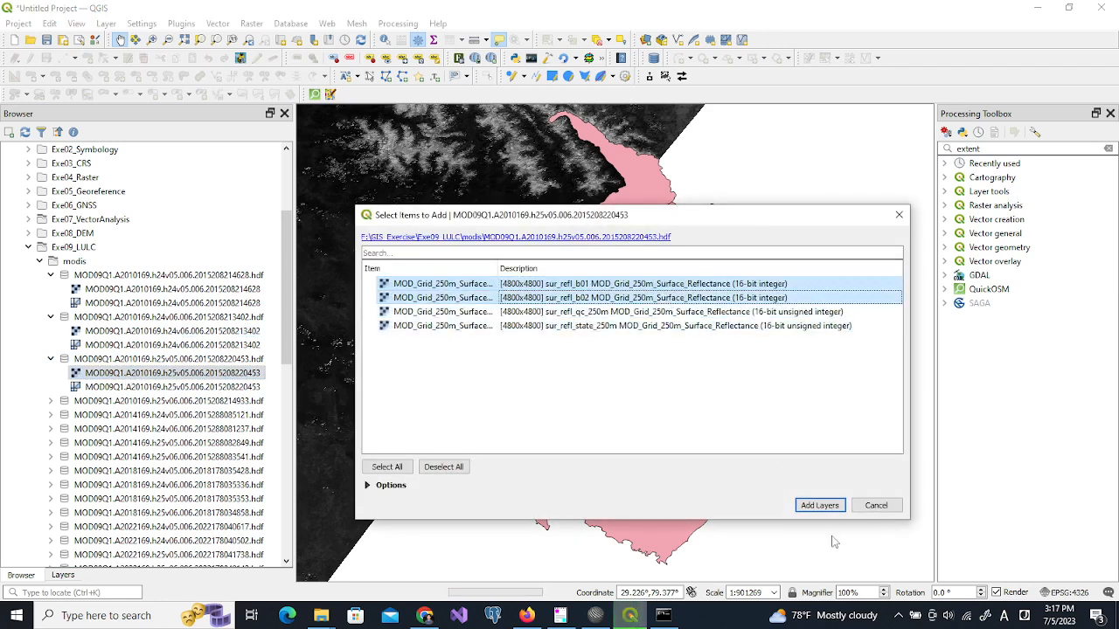
click(818, 505)
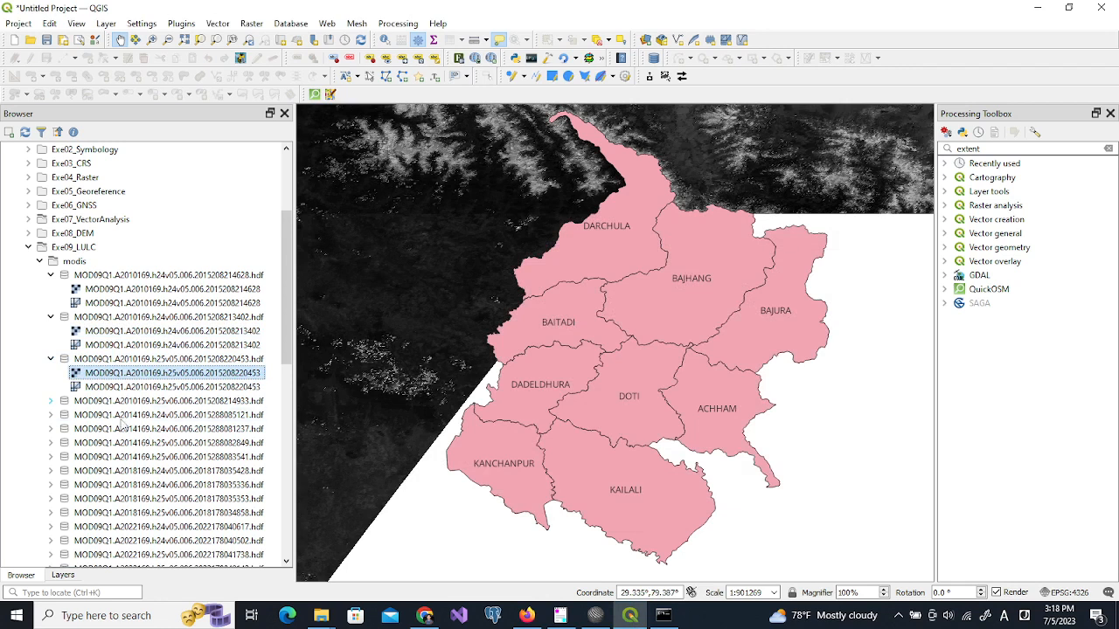
double_click(171, 414)
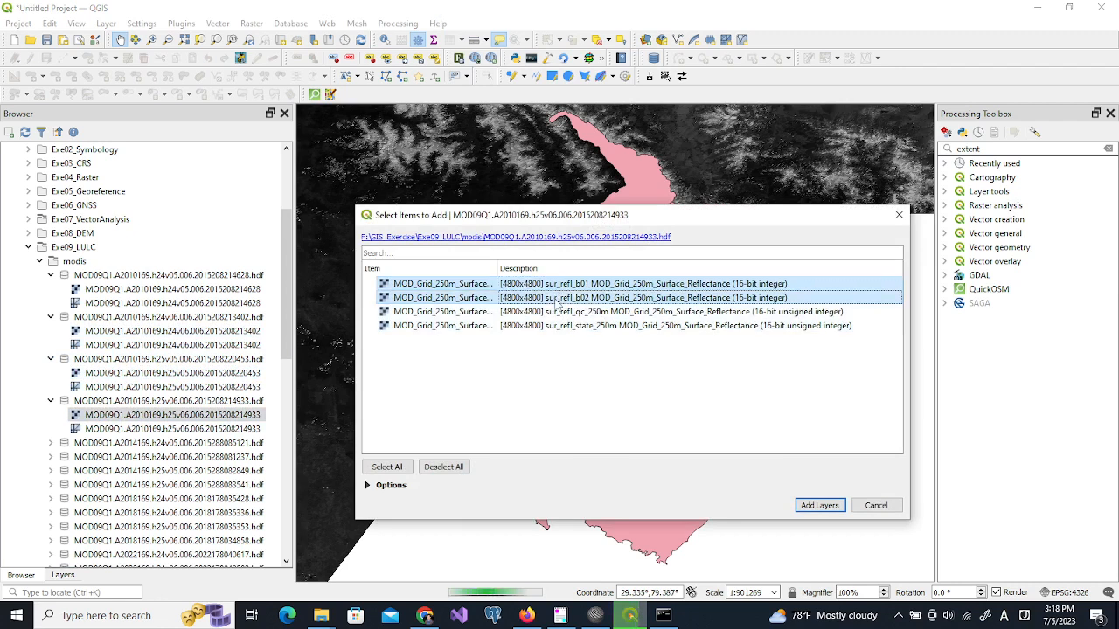
click(818, 505)
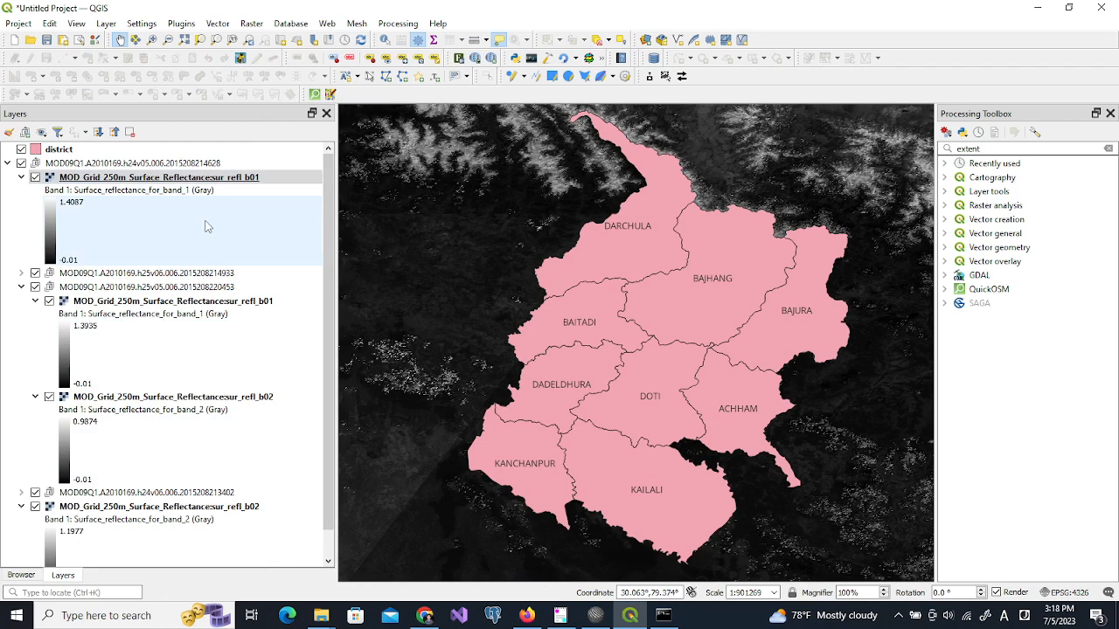
click(159, 177)
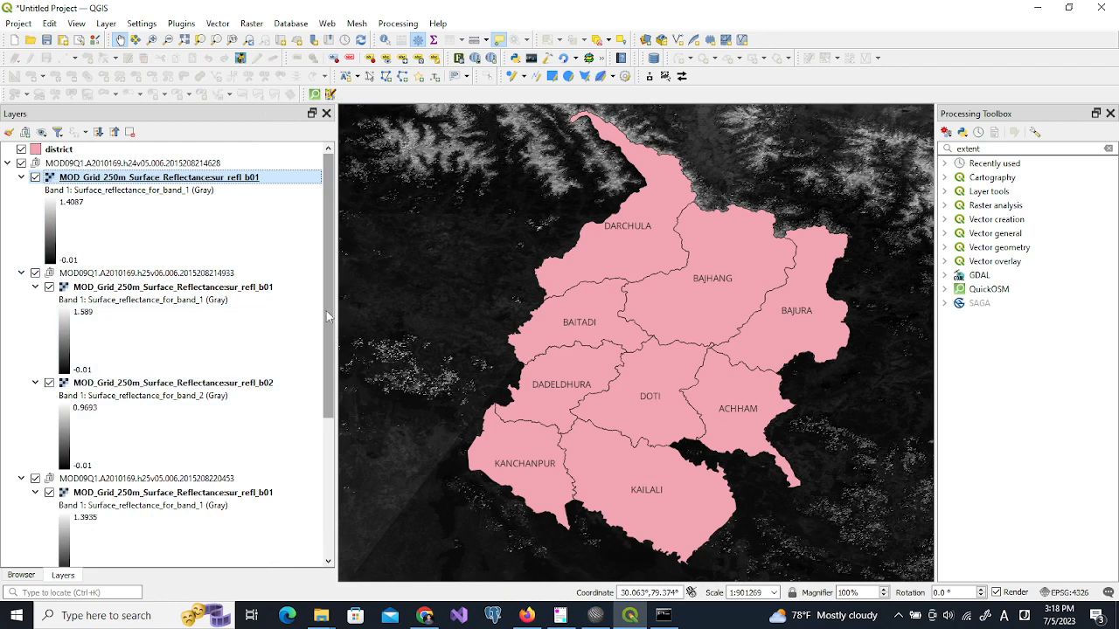
scroll(down, 3)
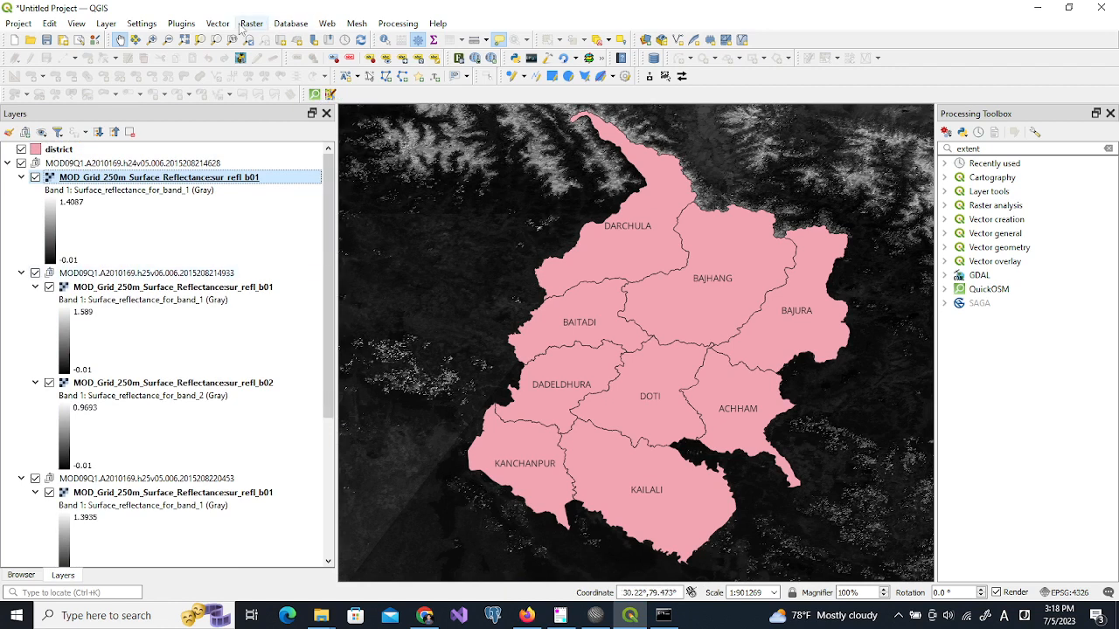
Start Build Virtual Raster with the four b01 tile layers as inputs
click(252, 25)
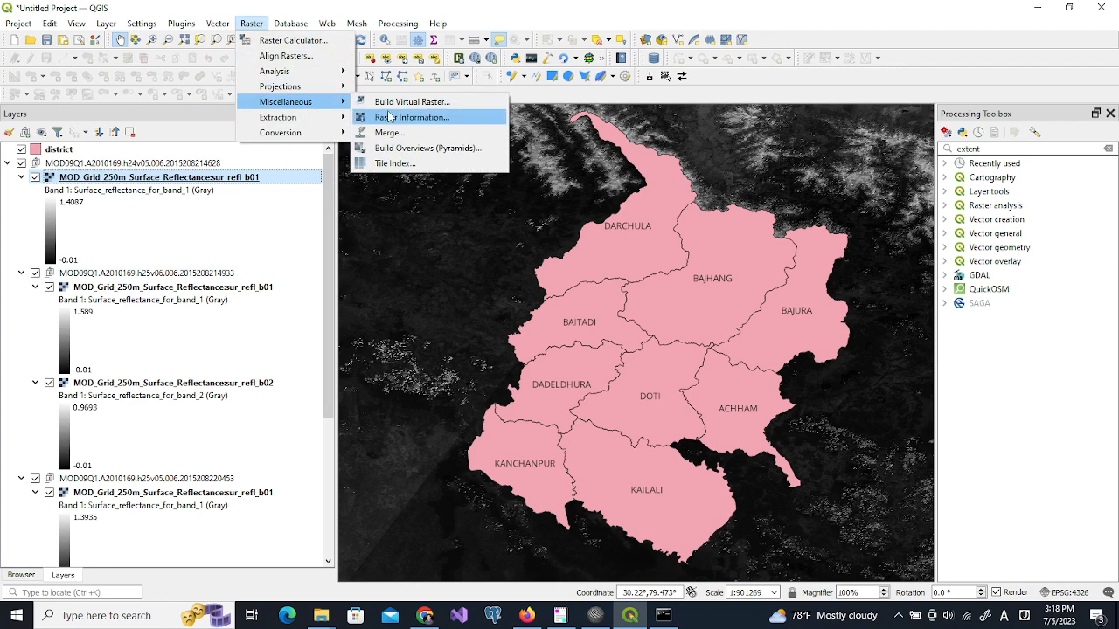
click(410, 102)
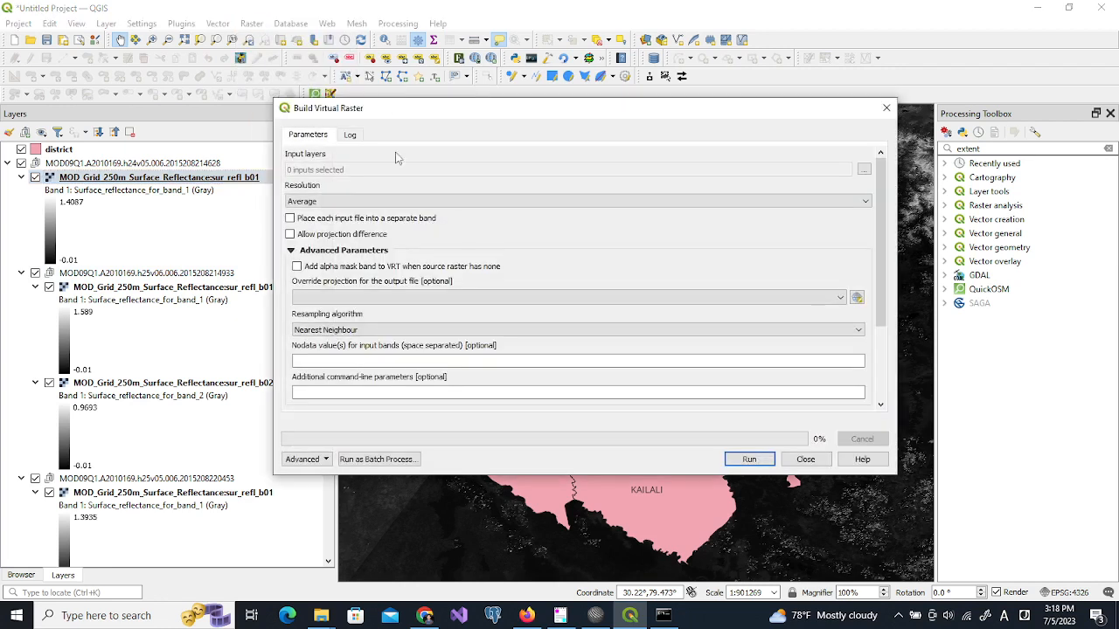
click(864, 168)
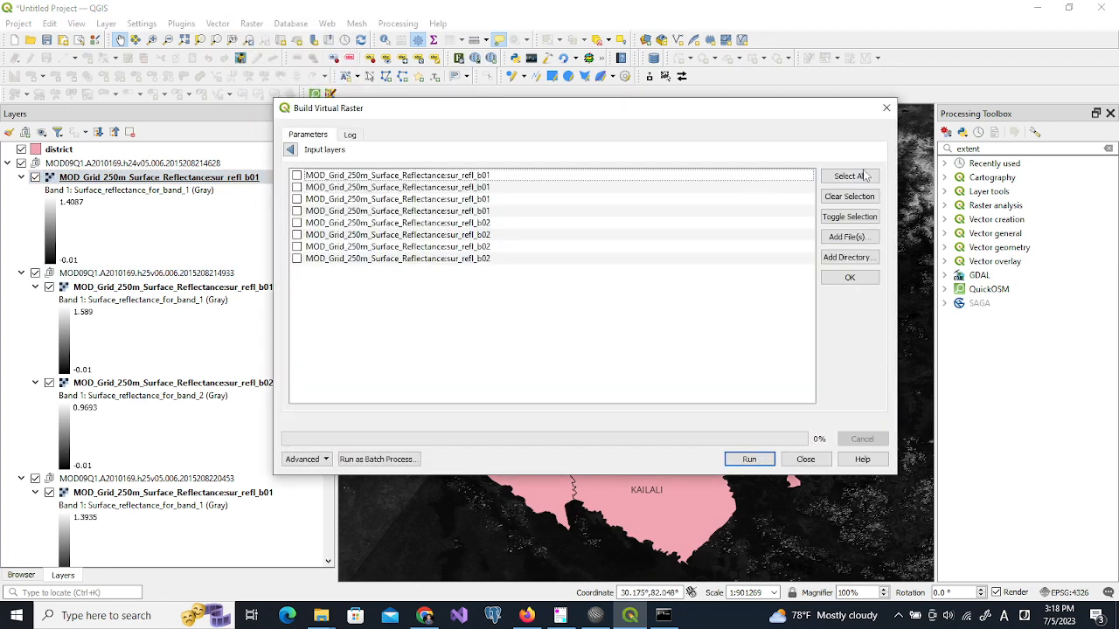
click(297, 174)
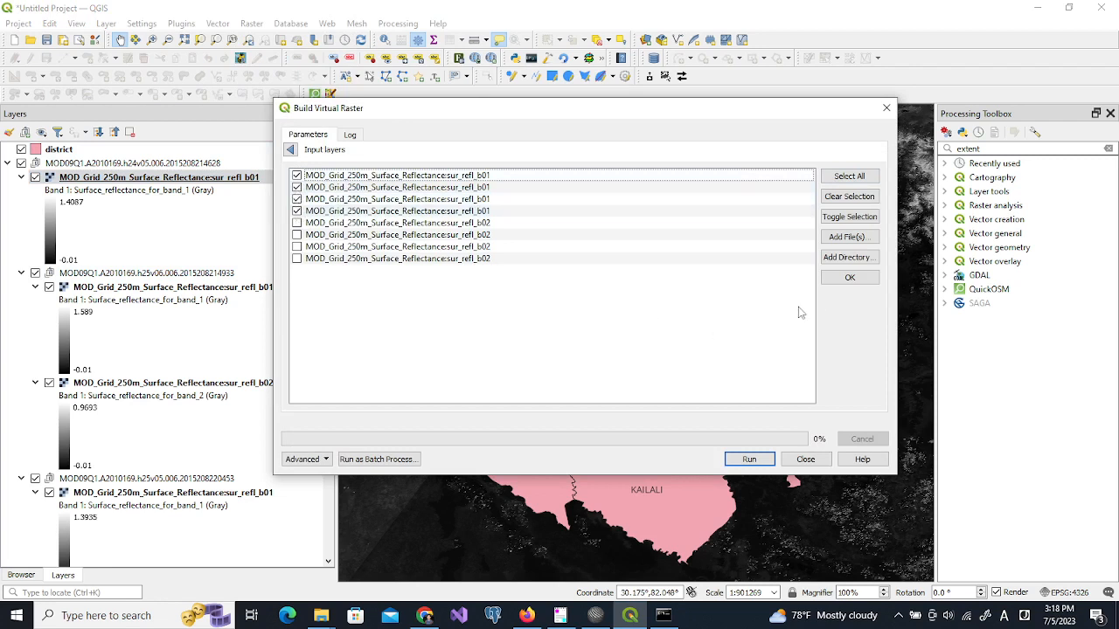
click(849, 276)
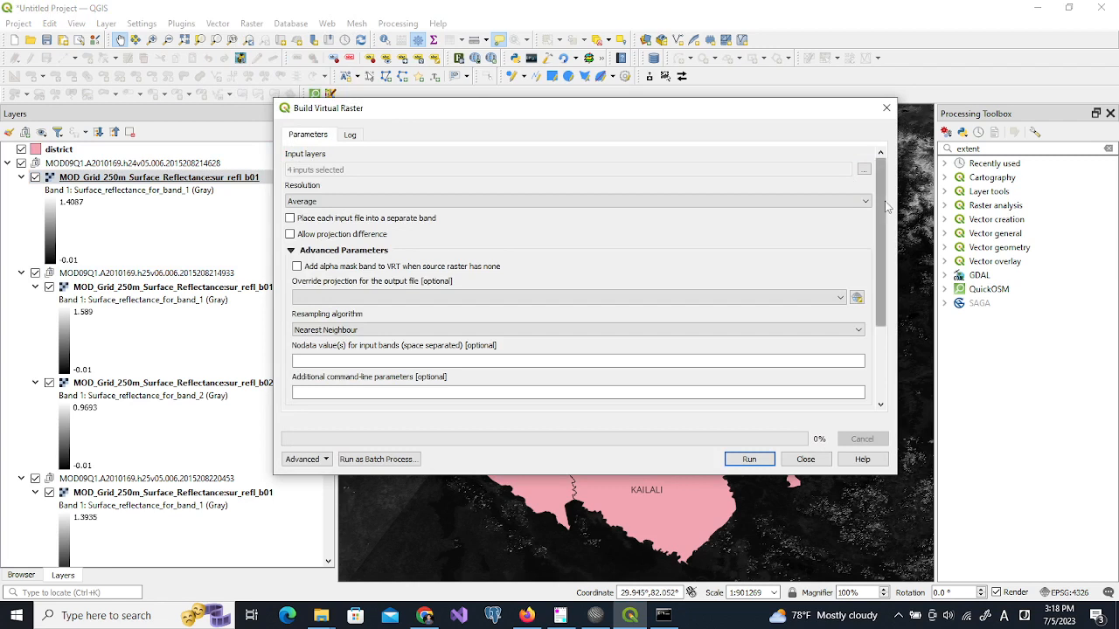
Keep average resolution, set bilinear resampling and -9999 as the nodata value
scroll(down, 3)
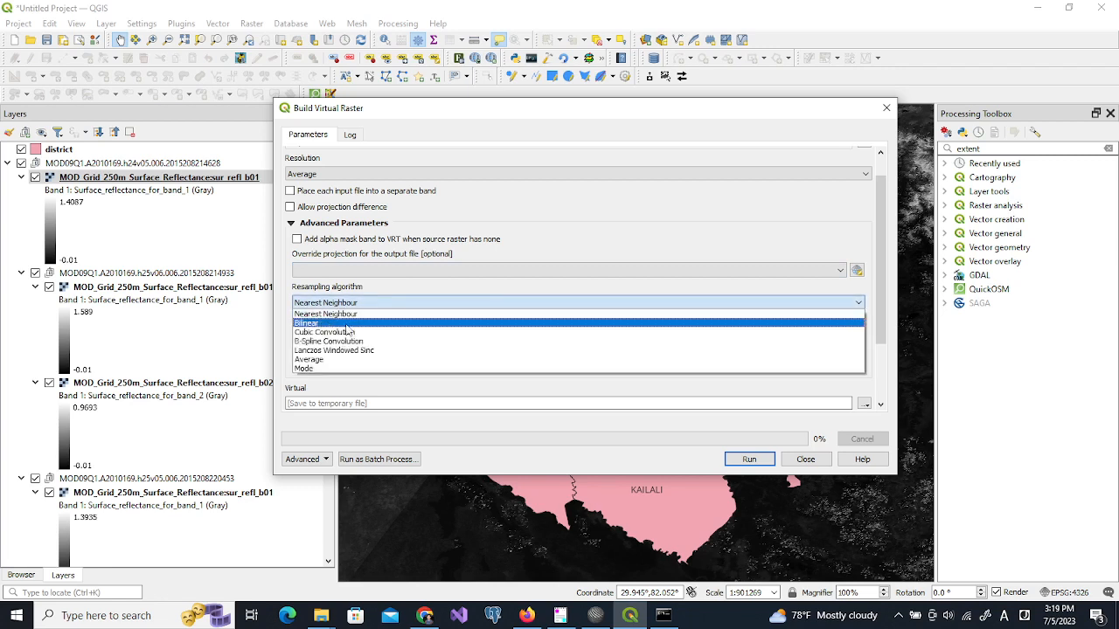
click(315, 322)
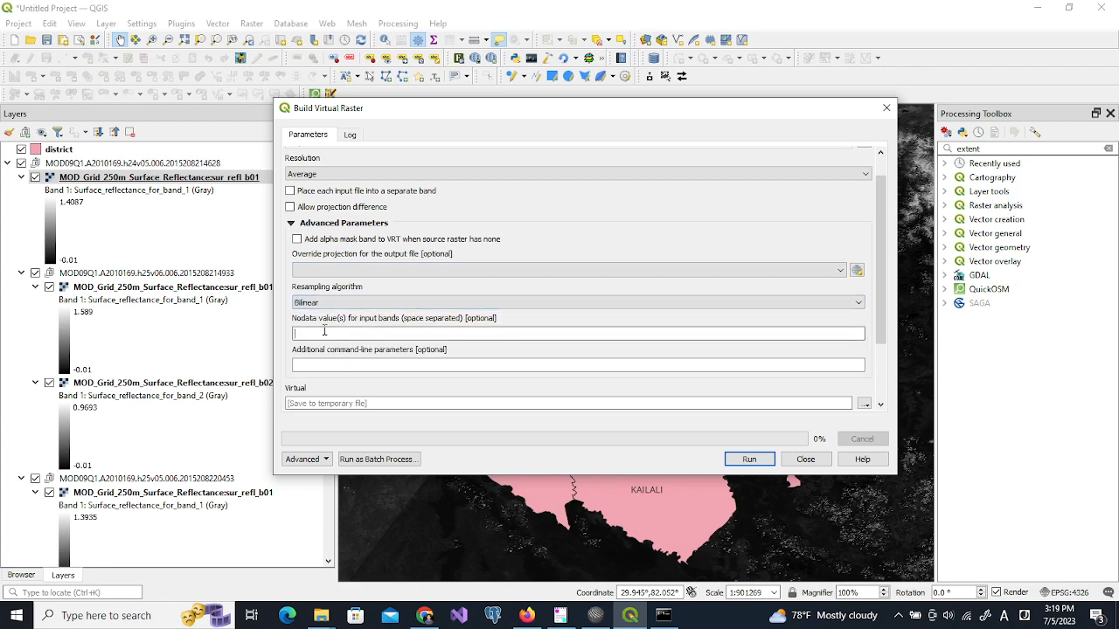
text(-9999)
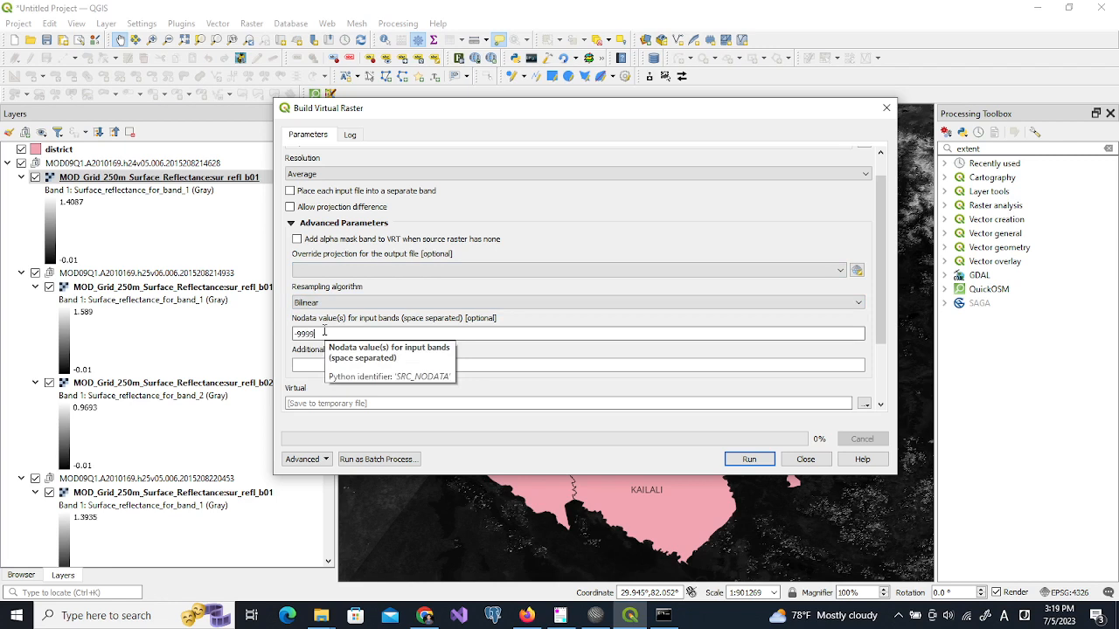
mouse_move(829, 346)
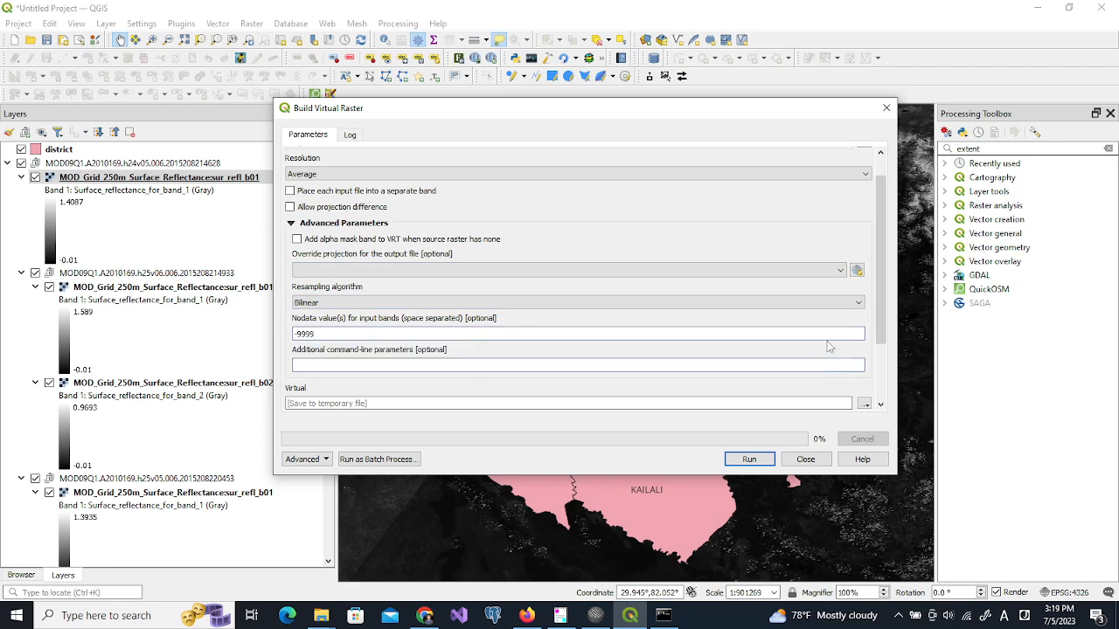
scroll(down, 3)
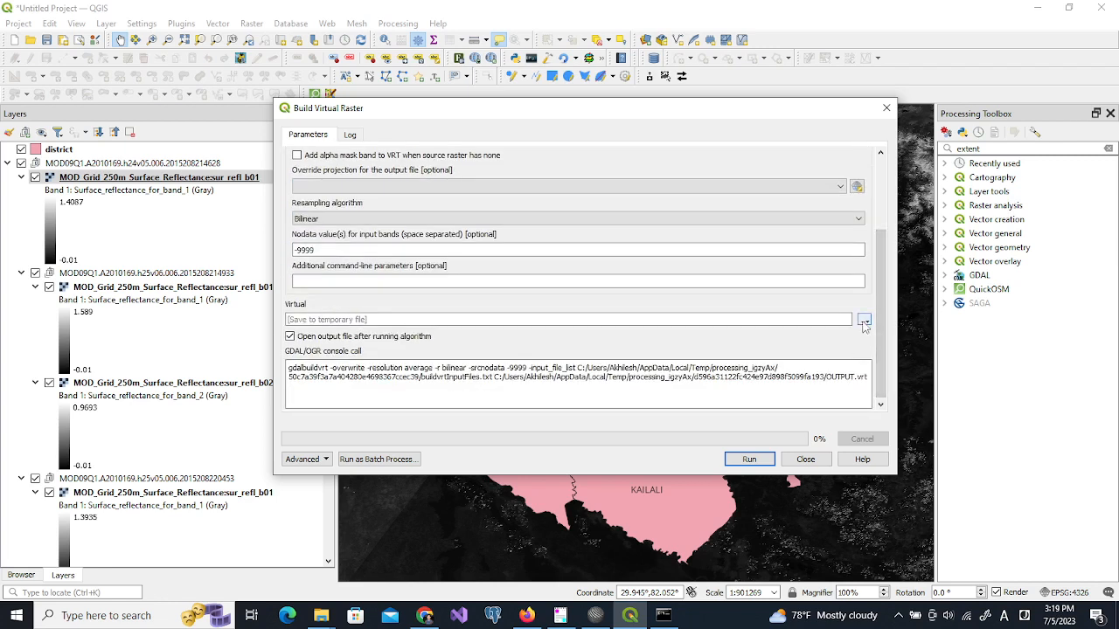
Set the virtual raster output to clip2010_b1.vrt in the ndviGrass folder
click(864, 318)
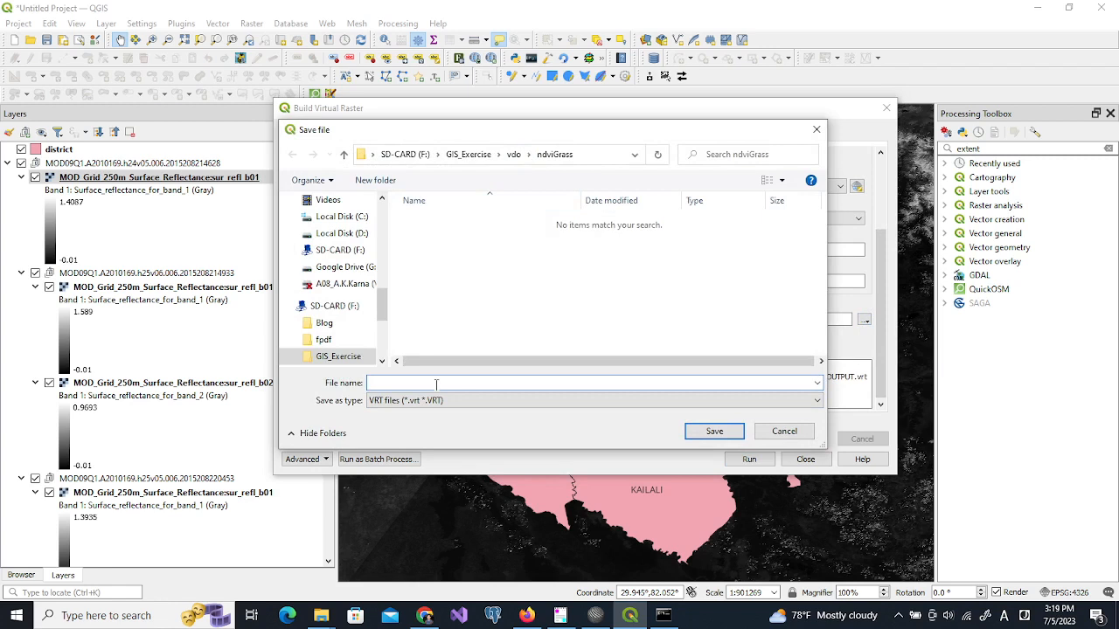
text(20)
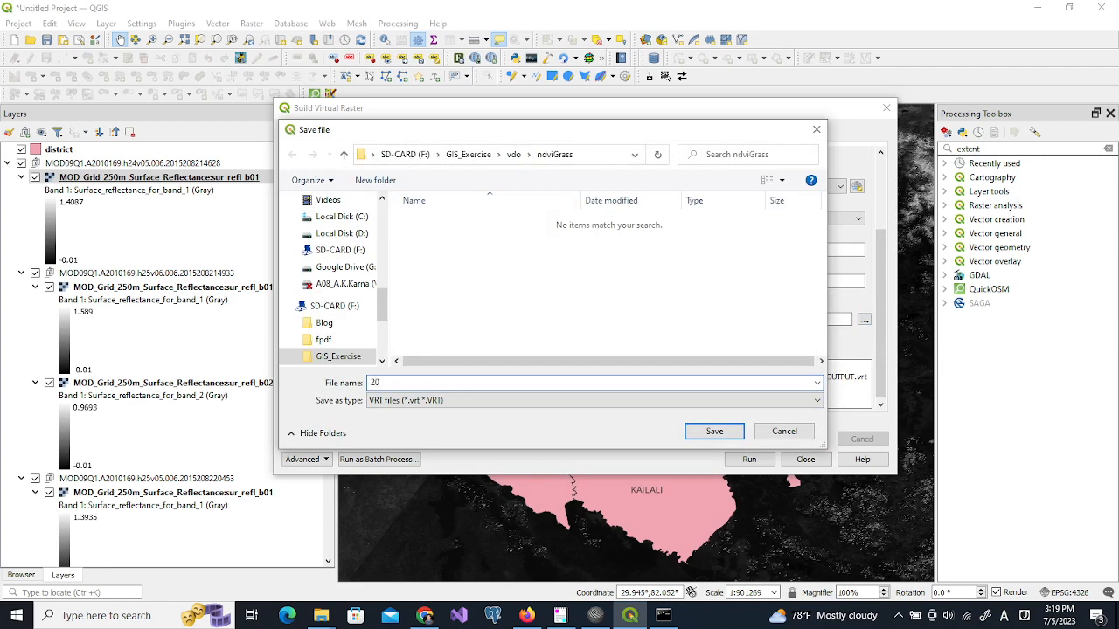
text(clip)
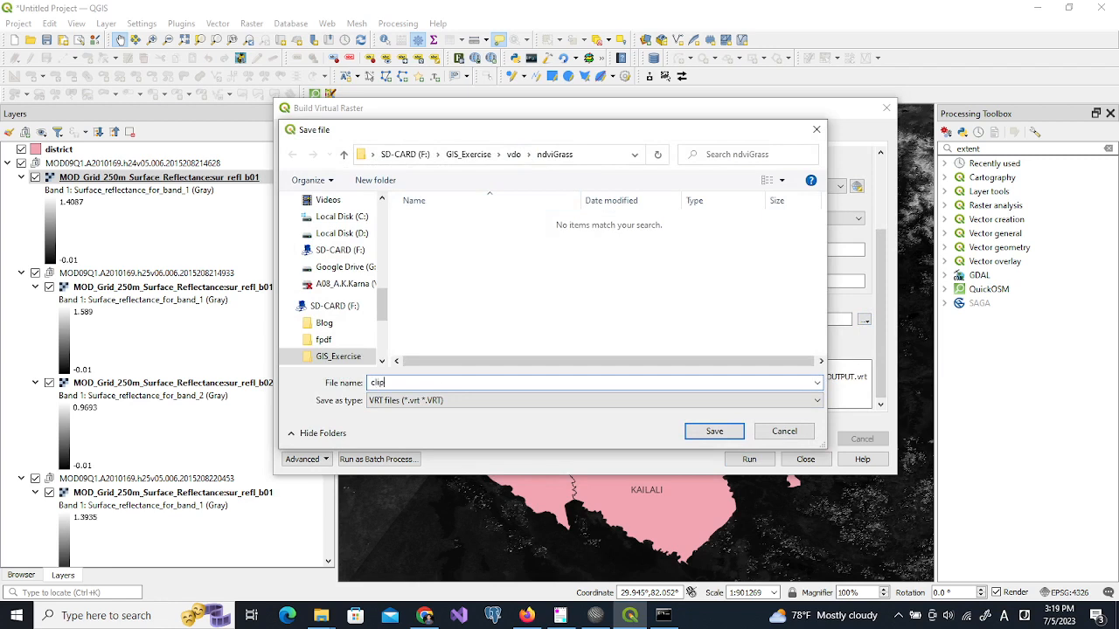
text(2010)
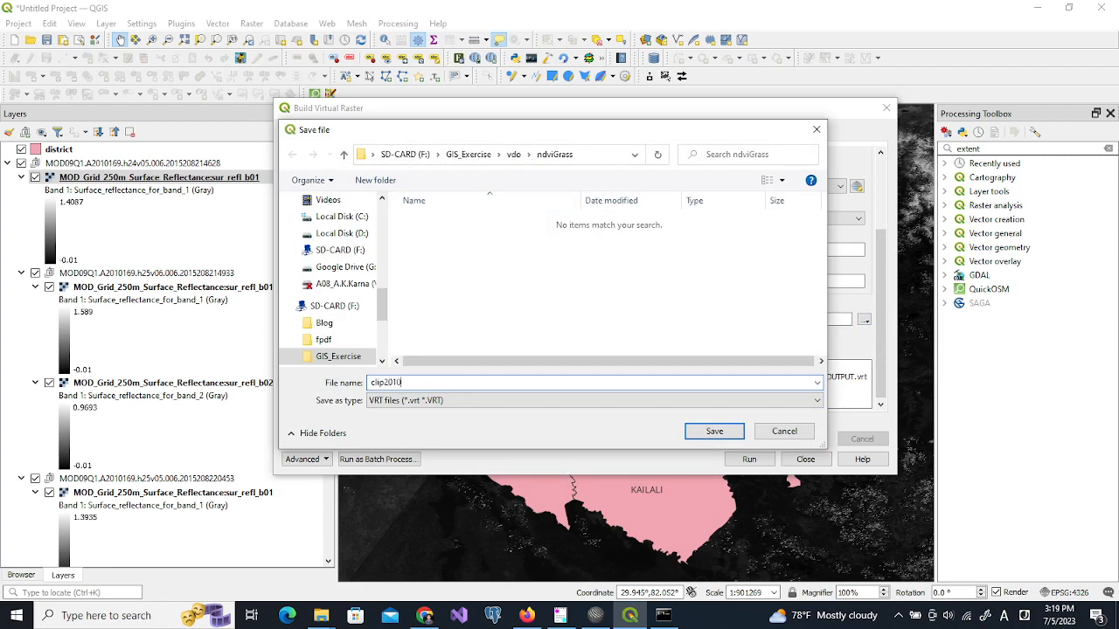
text(_b)
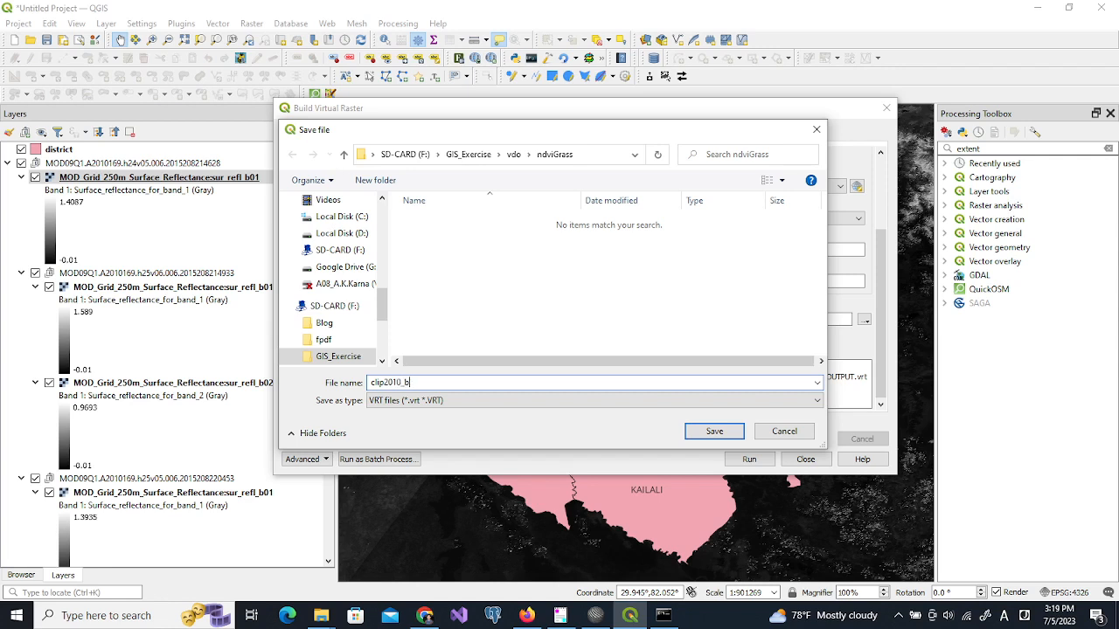
click(713, 430)
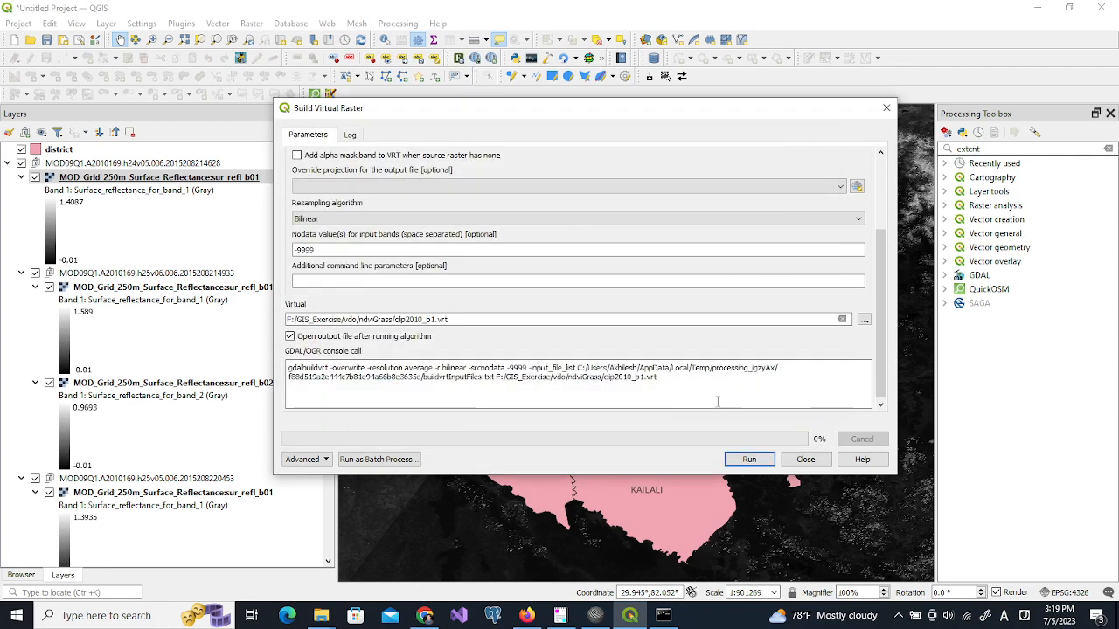
Run the tool to build clip2010_b1, then return to the parameters for another run
click(748, 457)
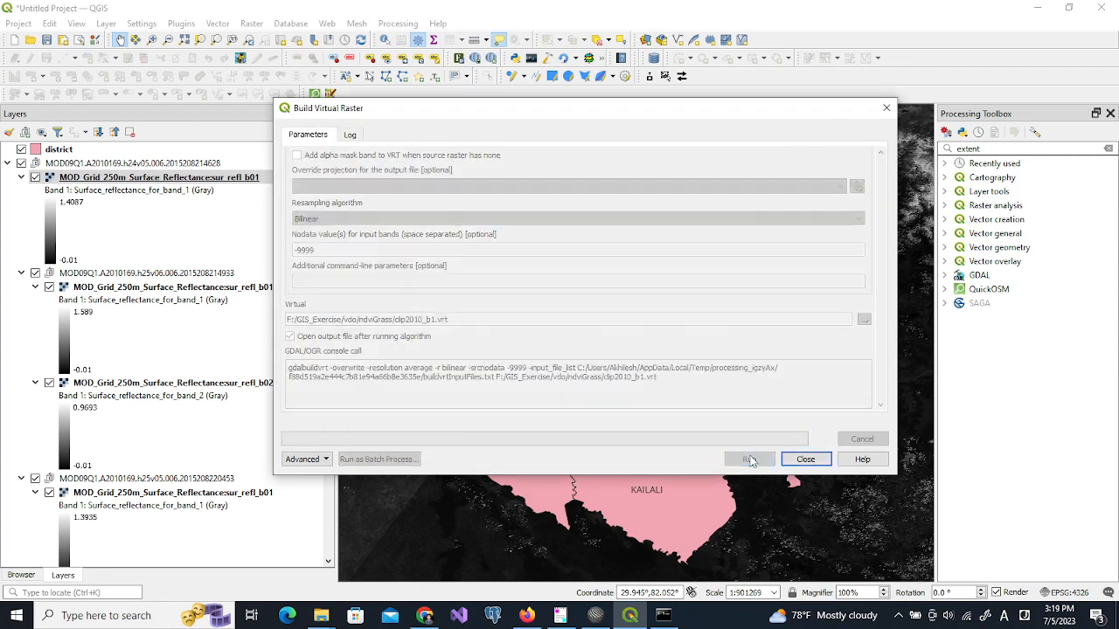
click(748, 458)
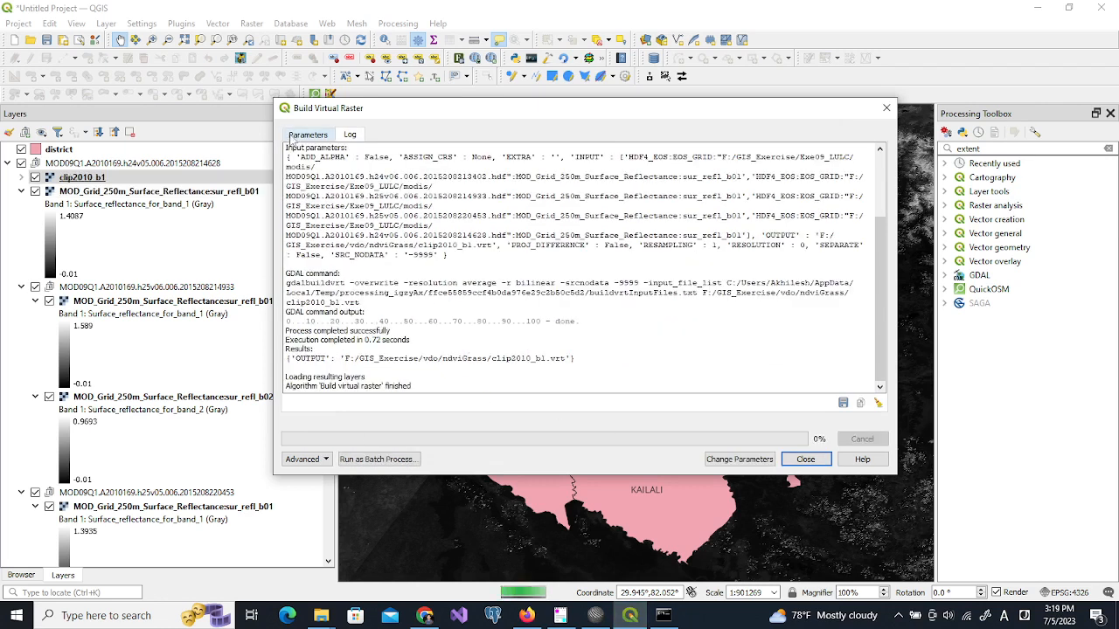
click(307, 133)
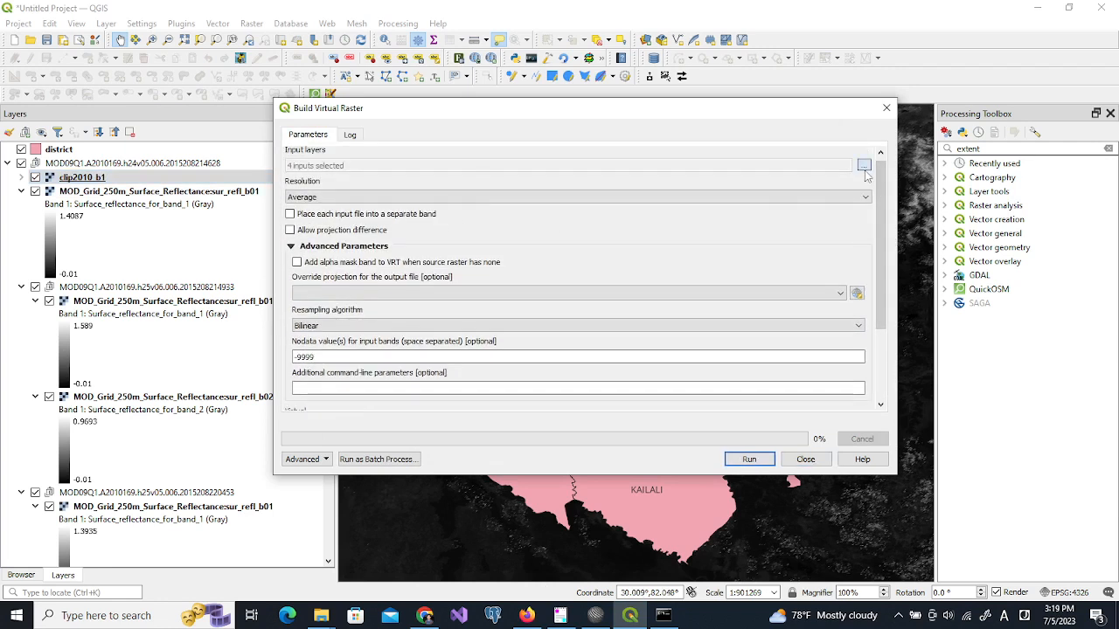
Swap the inputs to the four b02 tile layers and build clip2010_b2.vrt
click(864, 164)
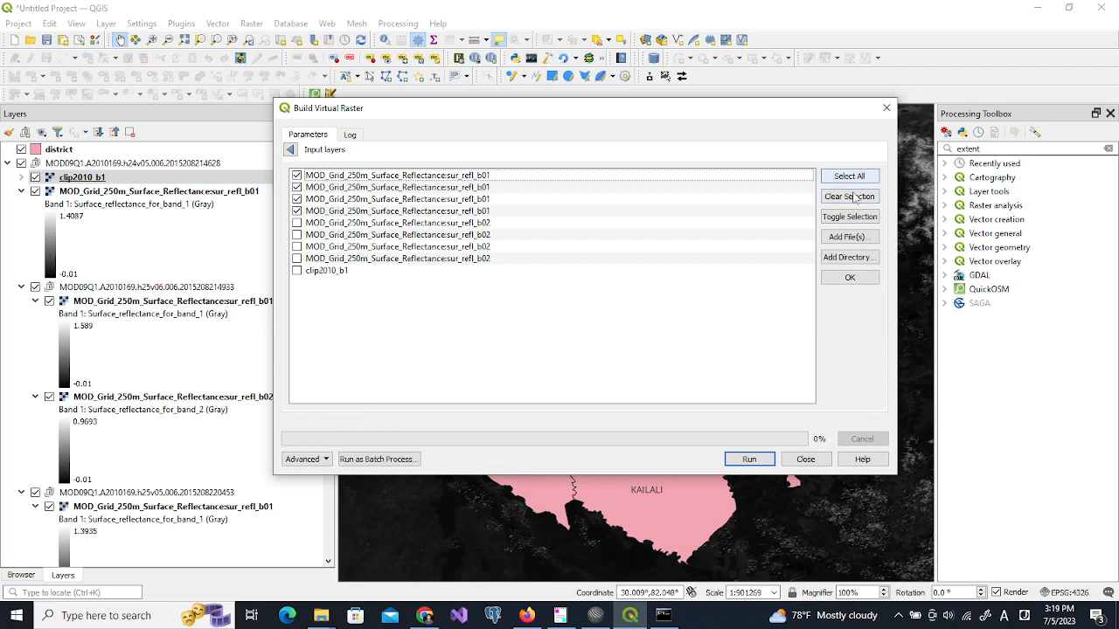
click(849, 196)
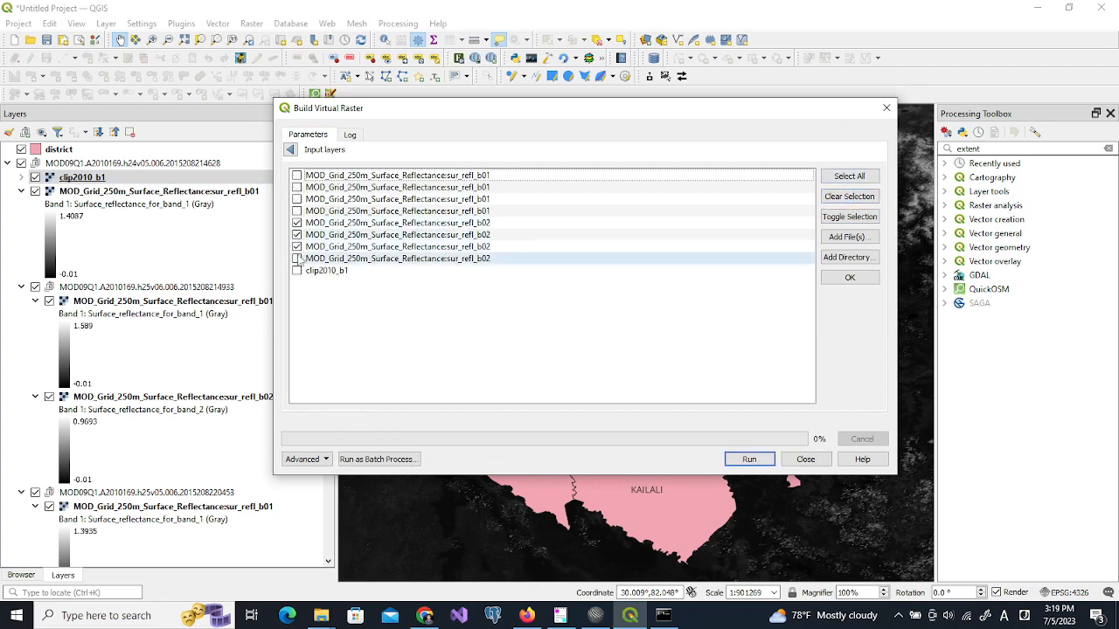
click(298, 259)
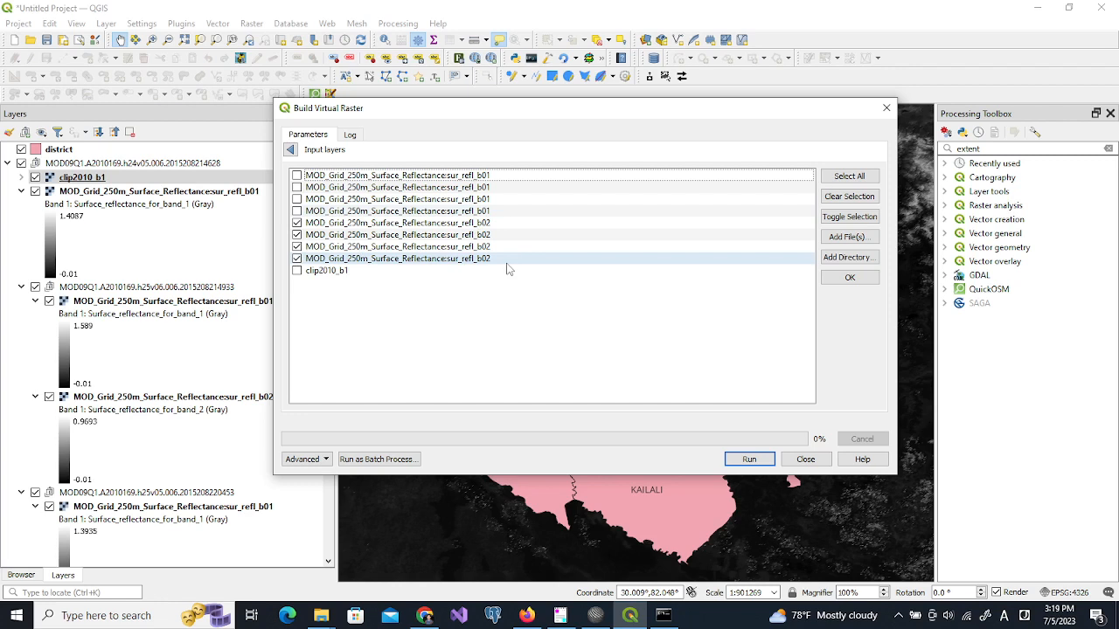
click(848, 276)
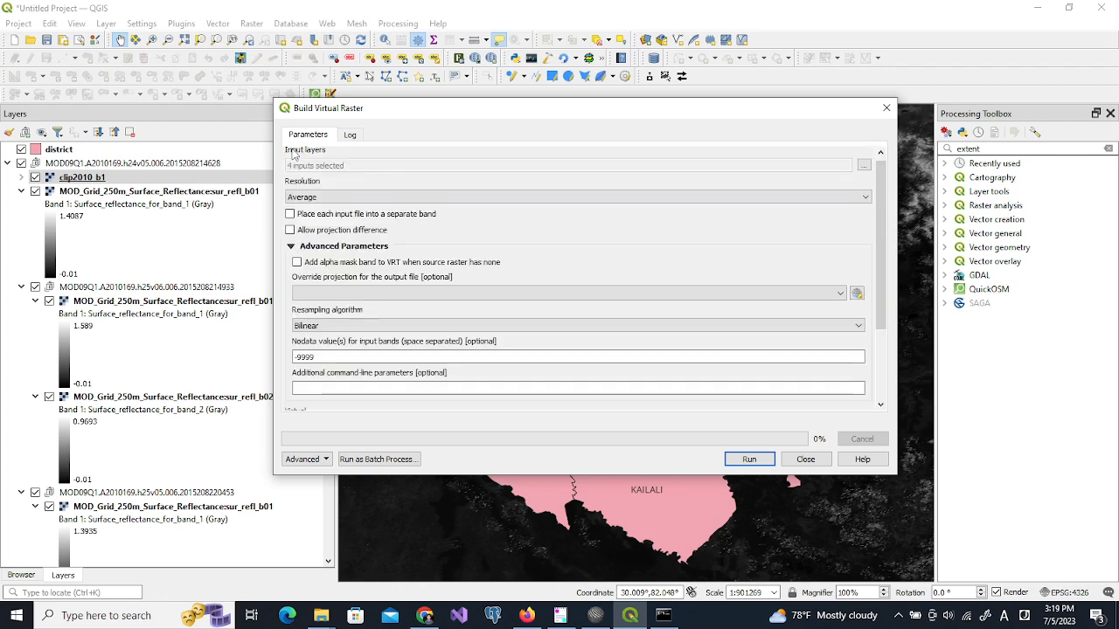
scroll(down, 3)
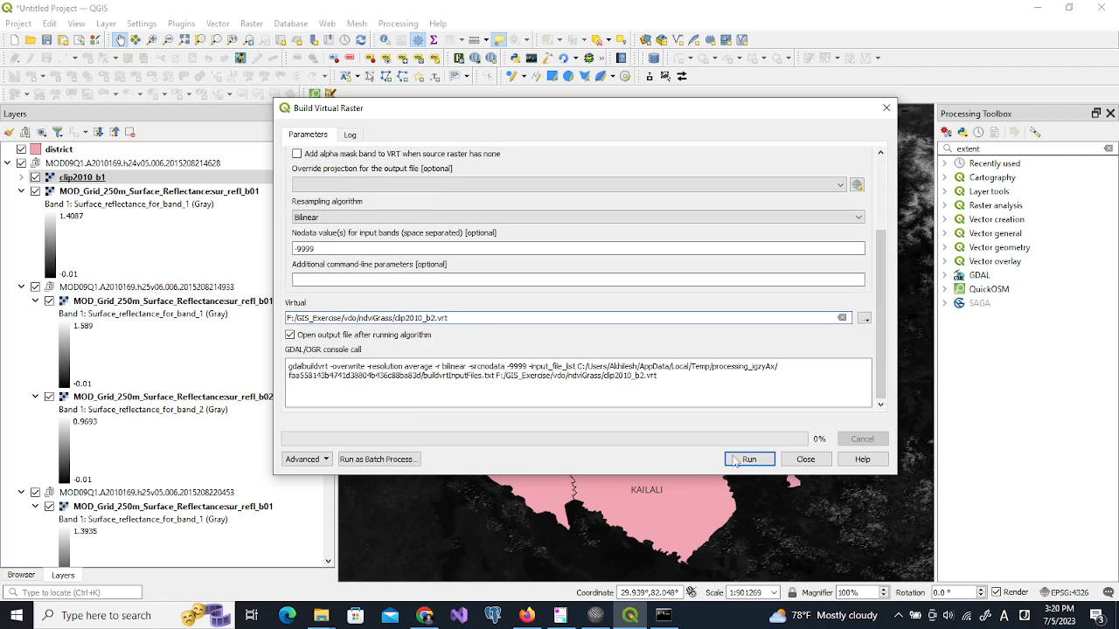
click(748, 458)
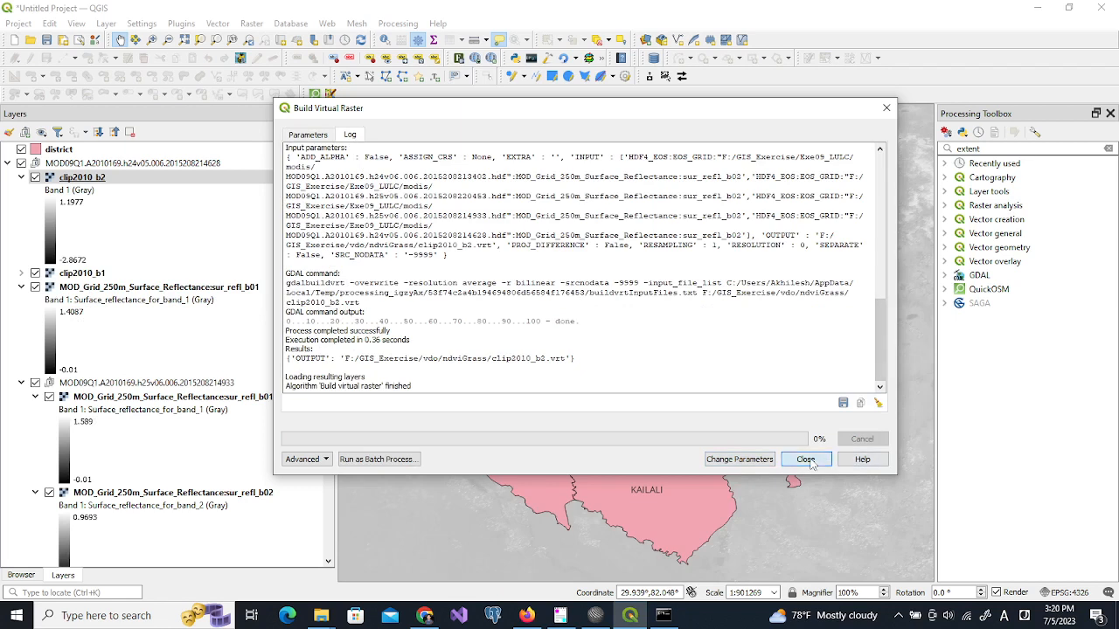
Close the tool and remove the MODIS tile groups, leaving district and the two clip rasters
click(804, 458)
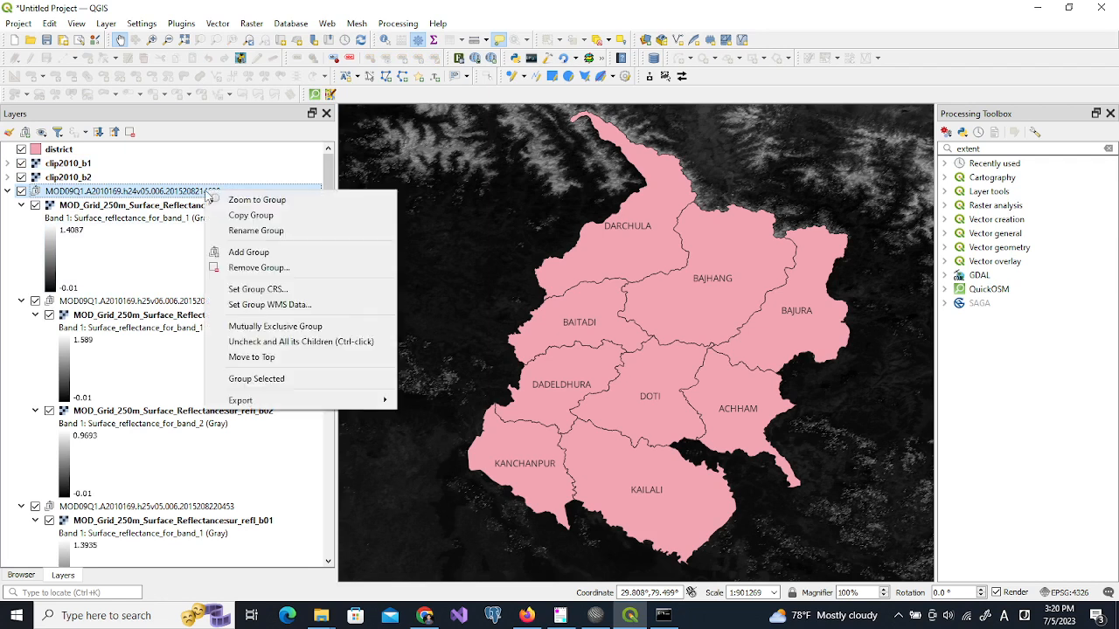
mouse_move(257, 288)
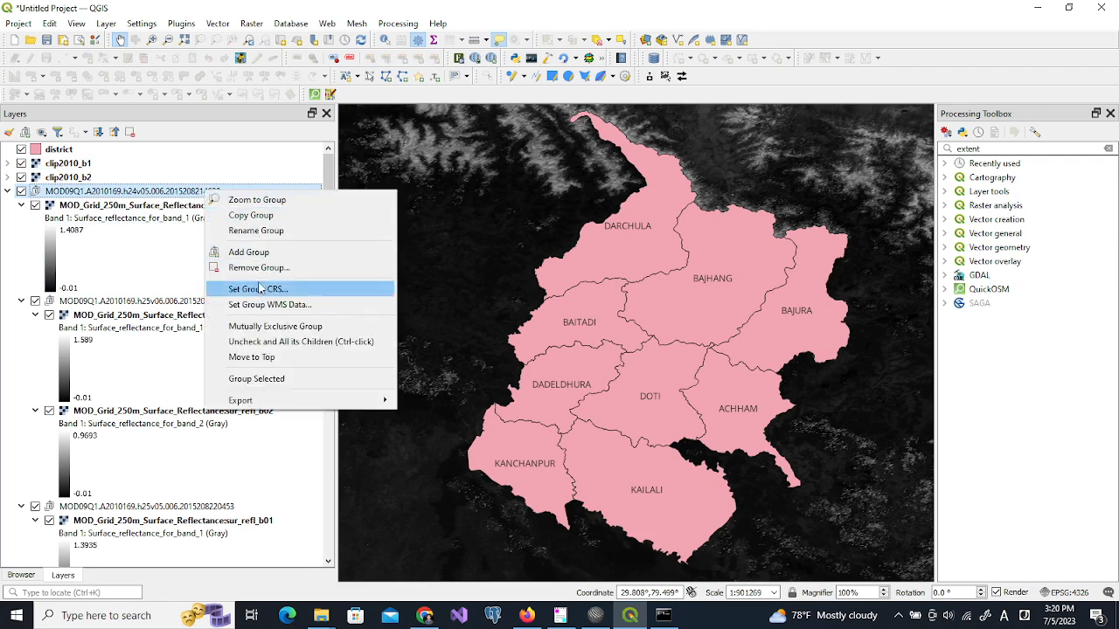
click(259, 267)
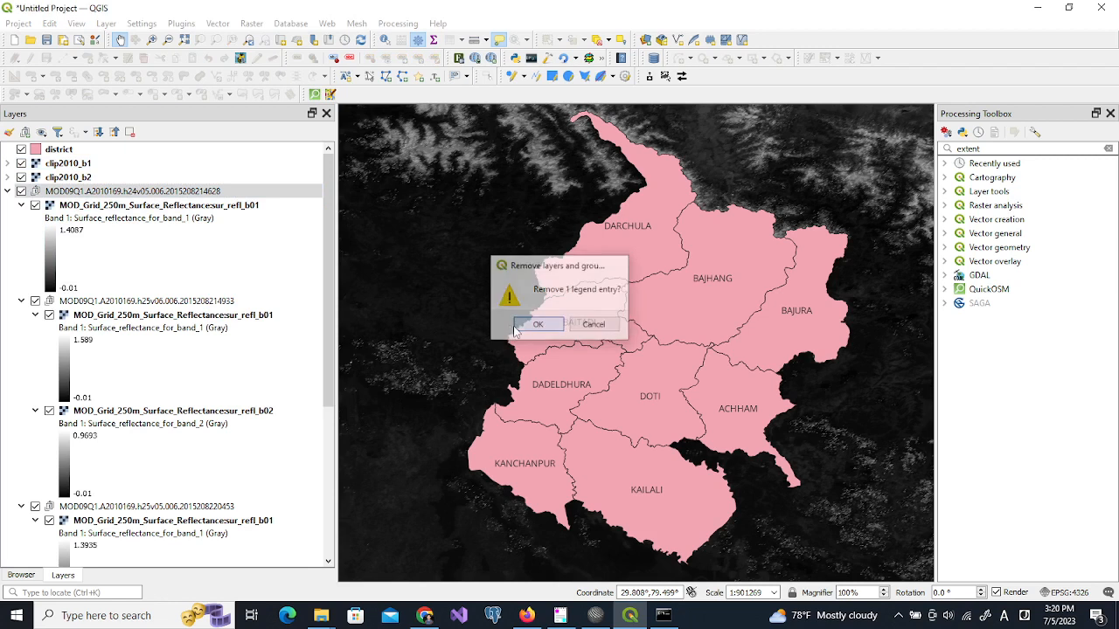
click(539, 323)
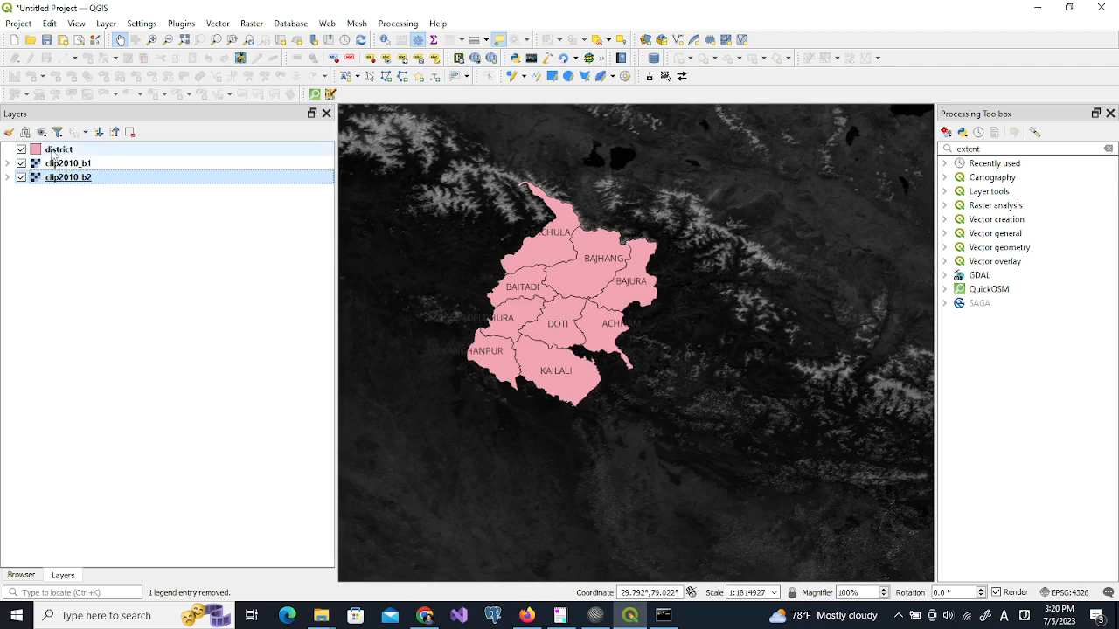
click(252, 25)
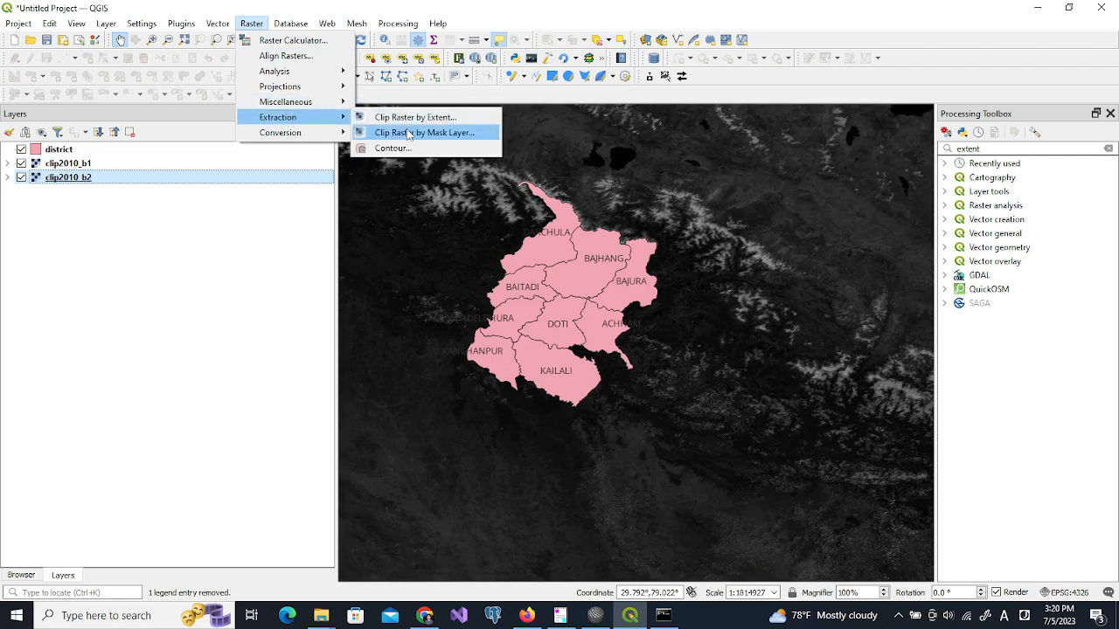
In Clip Raster by Mask Layer, set clip2010_b1 as input, district as mask, target CRS EPSG:4326
click(424, 133)
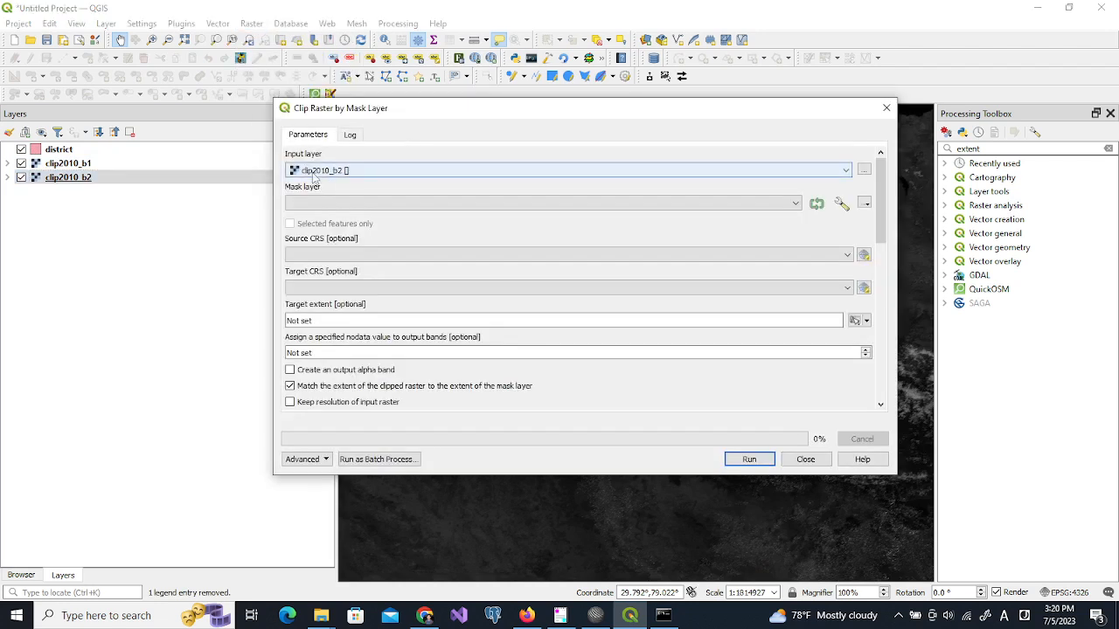
click(844, 170)
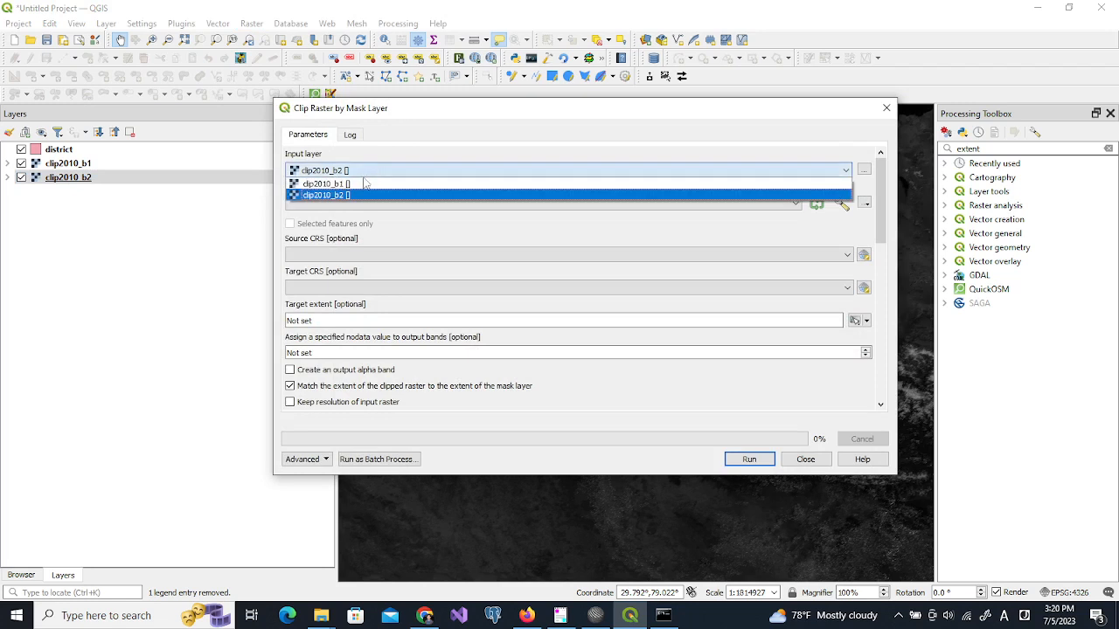
click(323, 184)
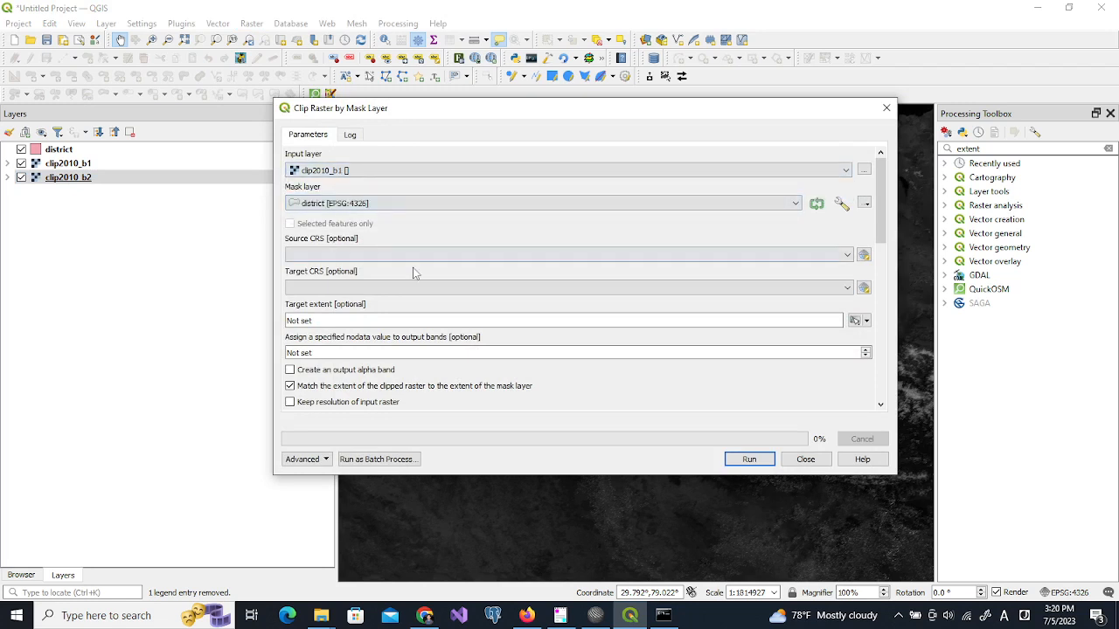
click(566, 287)
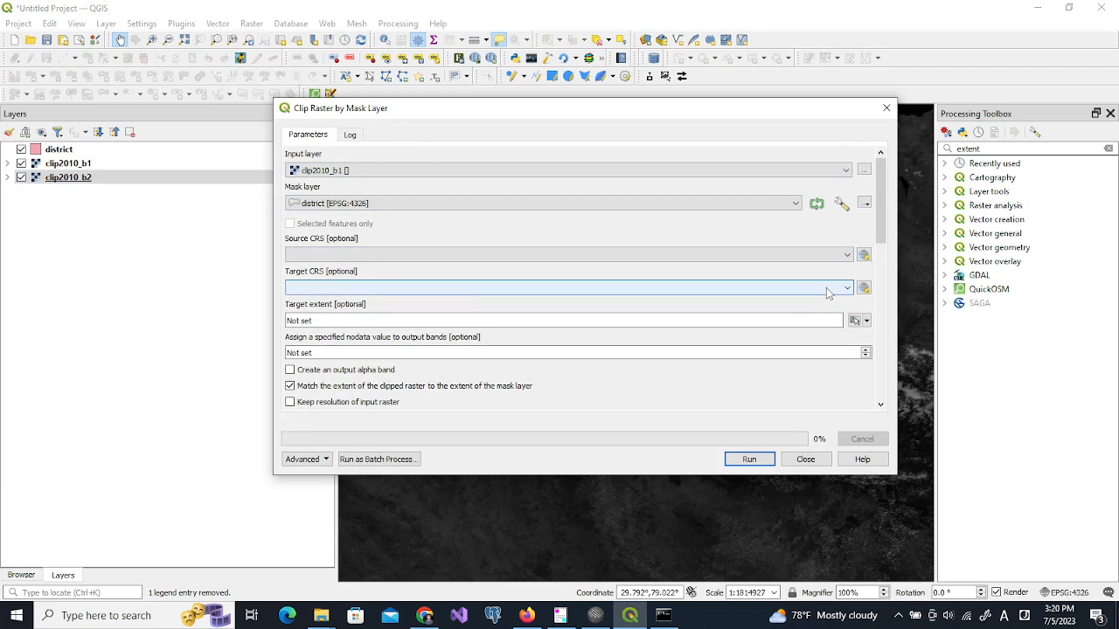
mouse_move(779, 241)
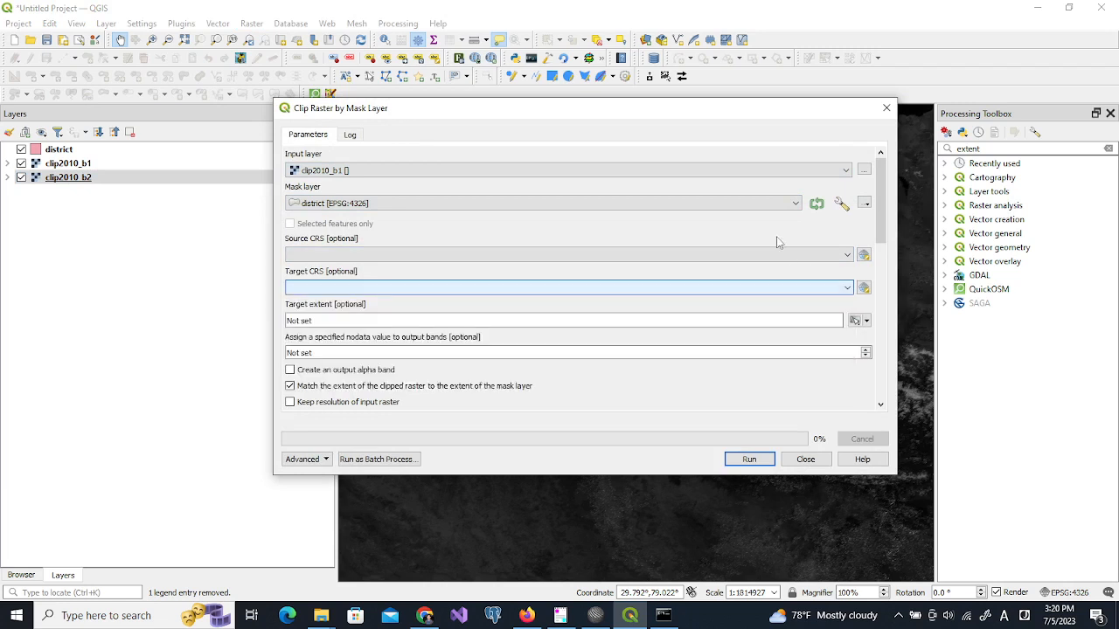
mouse_move(416, 297)
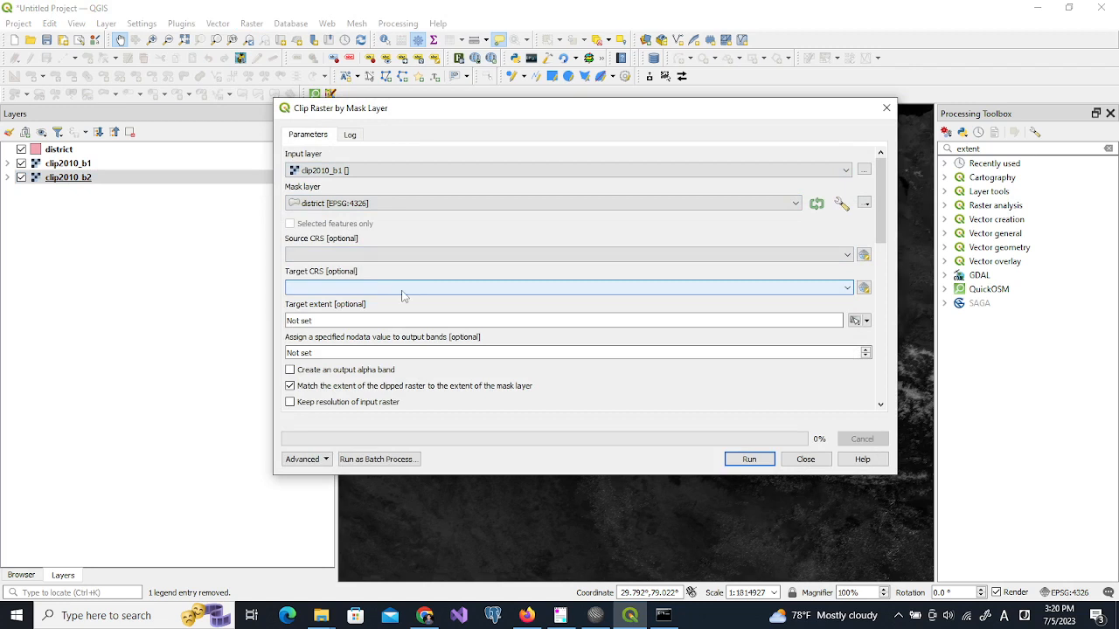
mouse_move(832, 291)
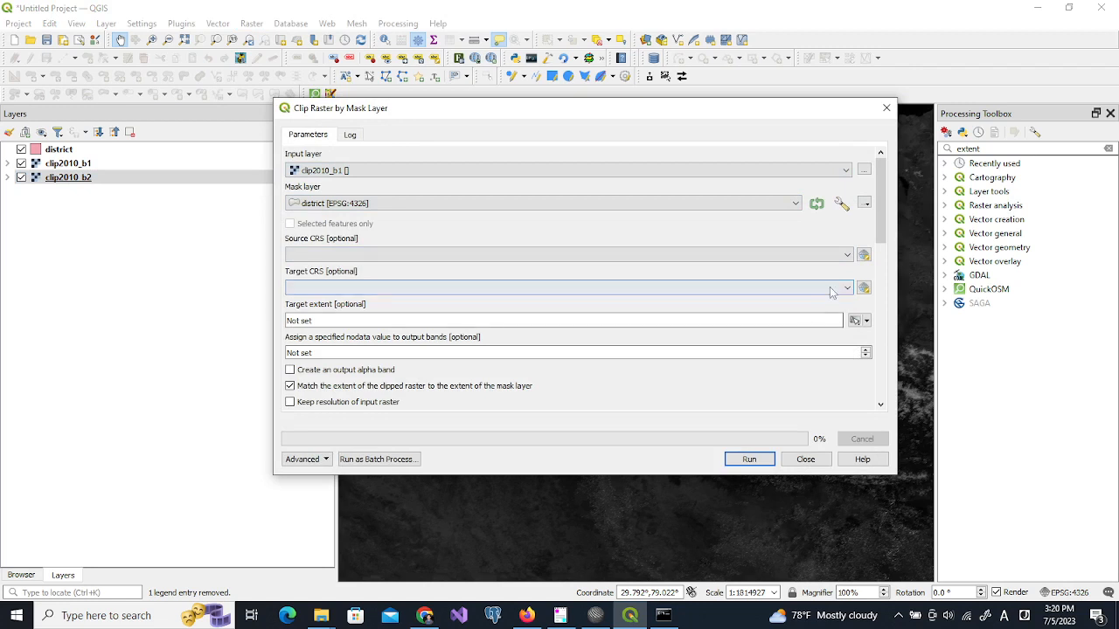
click(842, 286)
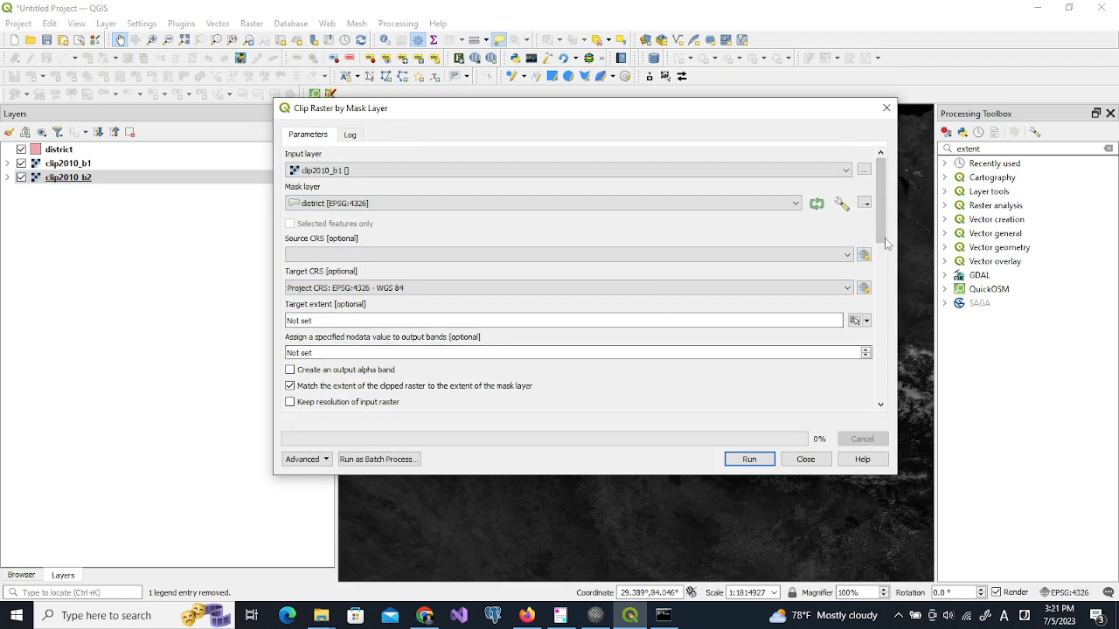
scroll(down, 3)
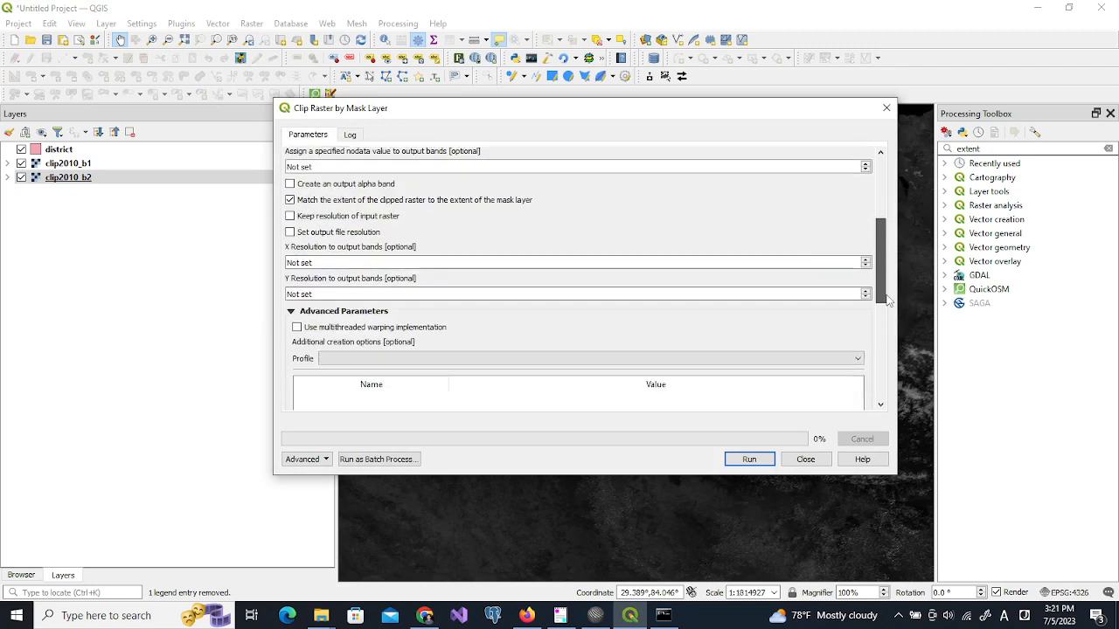
scroll(down, 3)
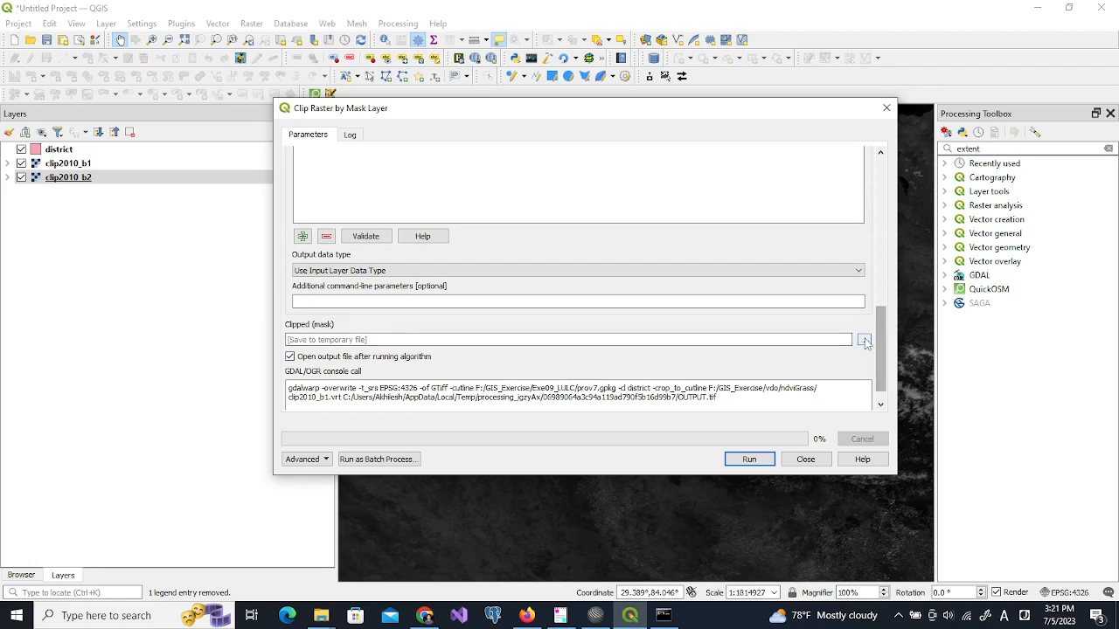
mouse_move(892, 375)
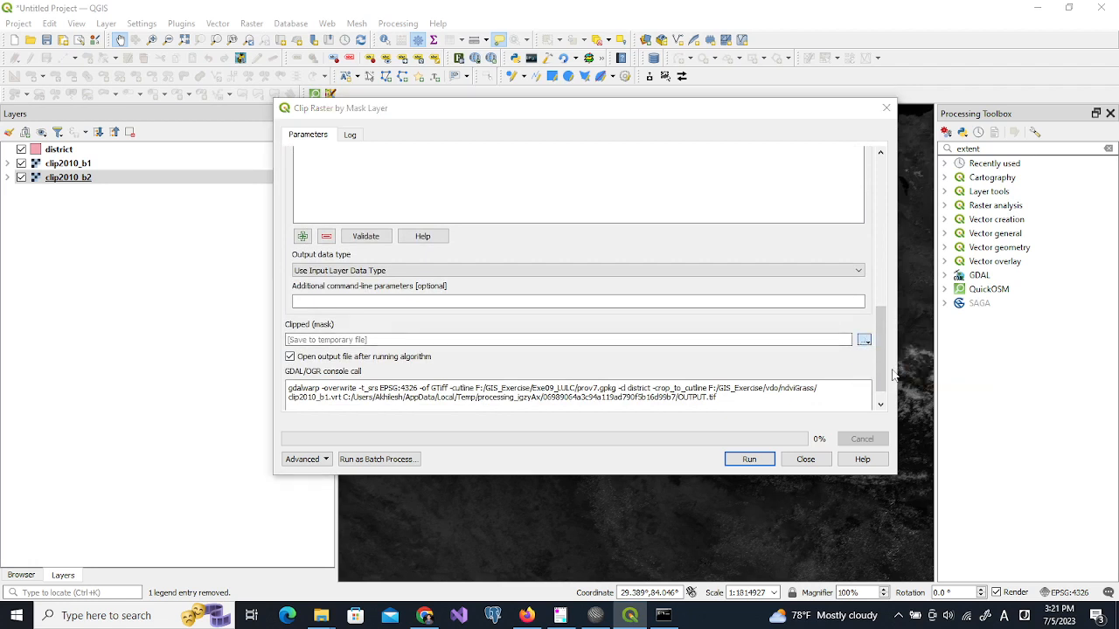
Save the output as GeoTIFF clipped2010_b1.tif and run the clip
click(864, 339)
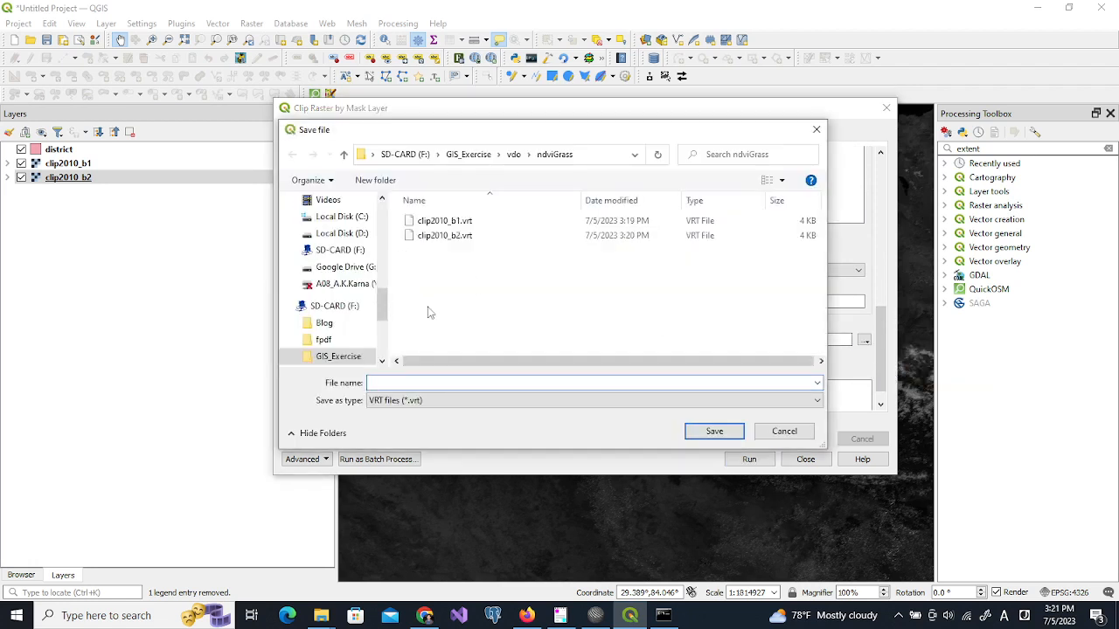
mouse_move(437, 220)
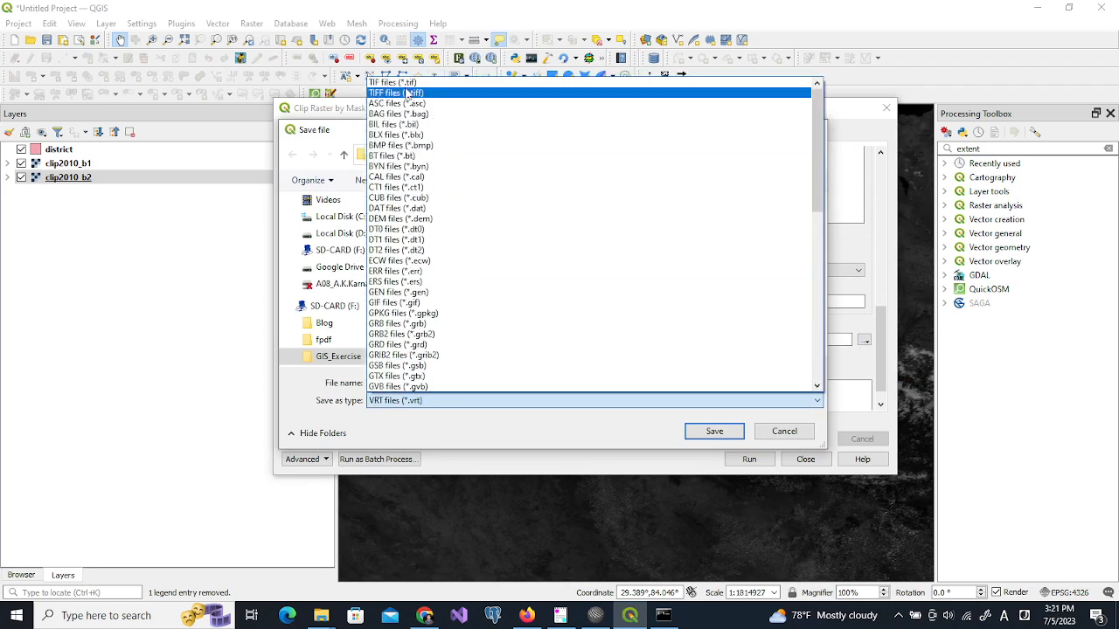
click(392, 82)
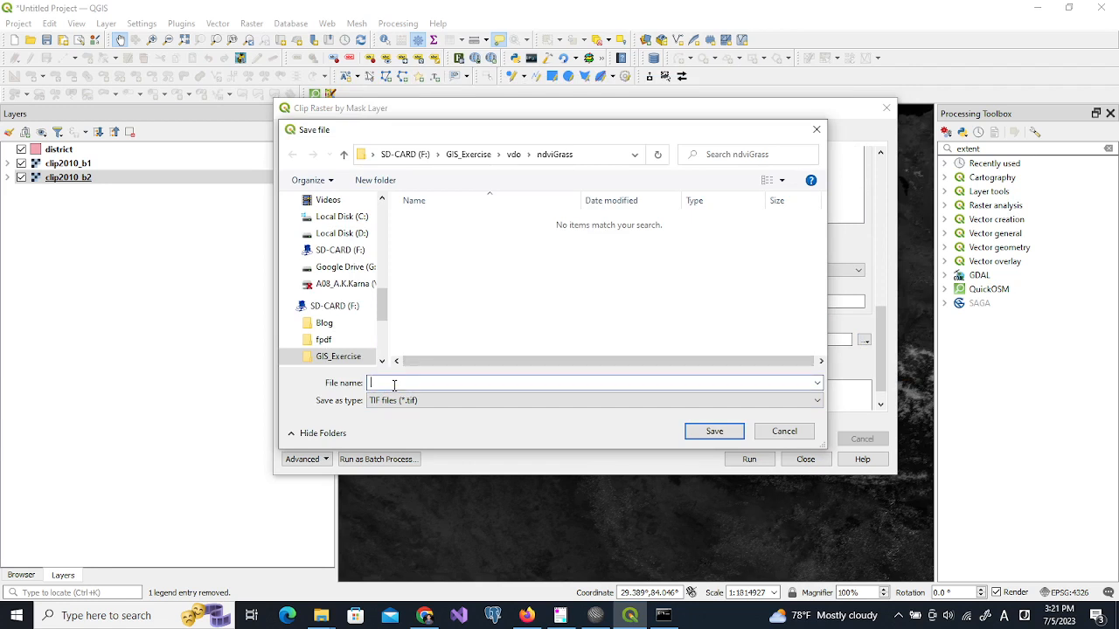
text(clipped2010_)
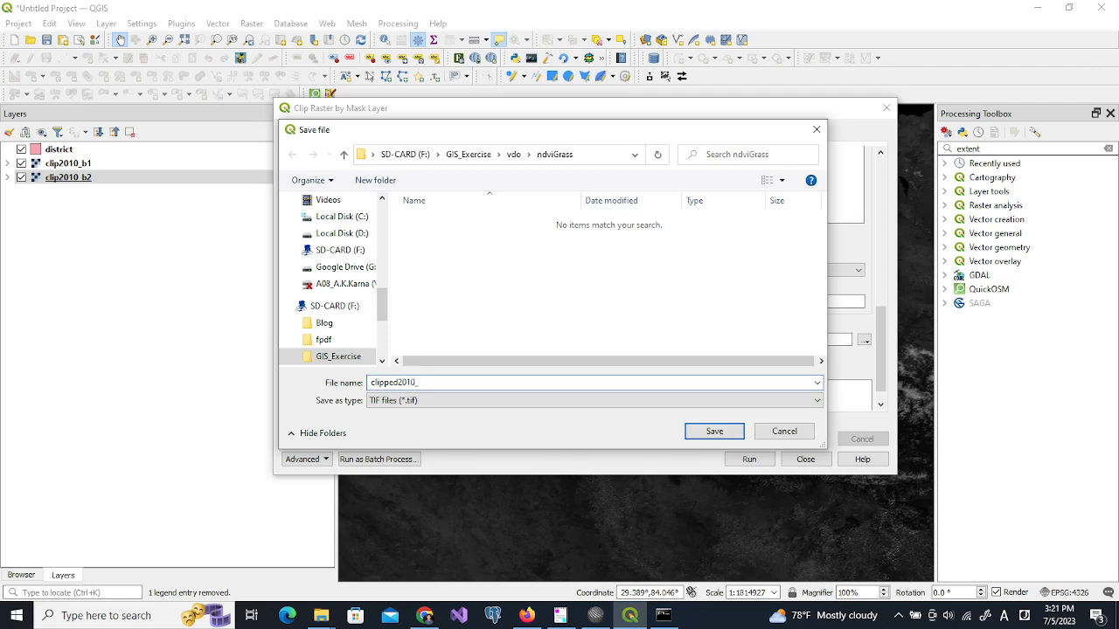
click(713, 430)
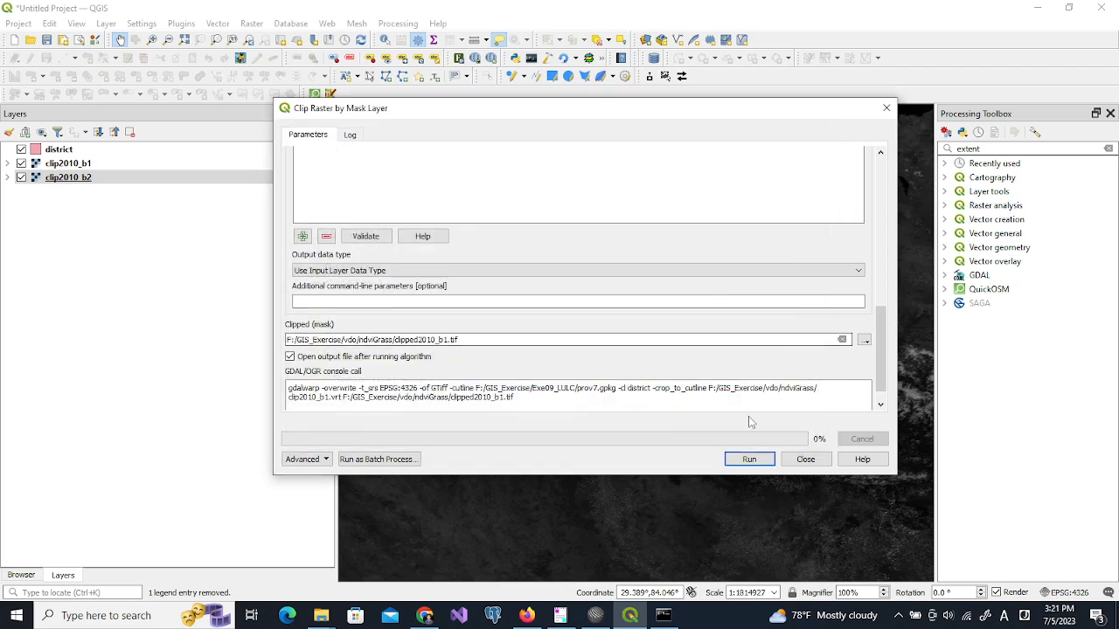
click(748, 458)
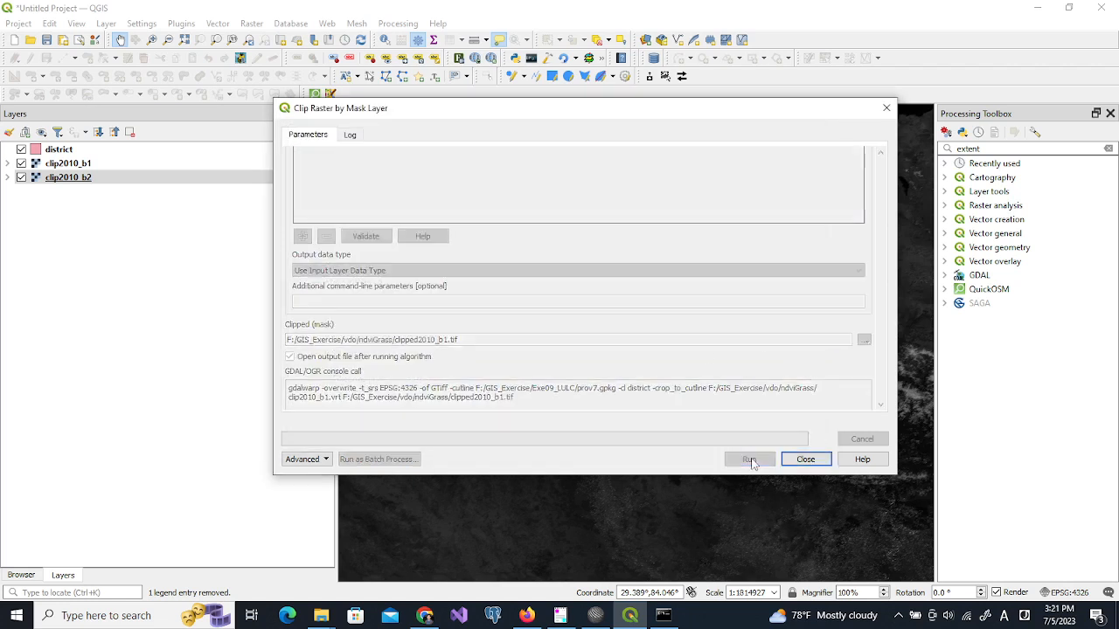
click(748, 458)
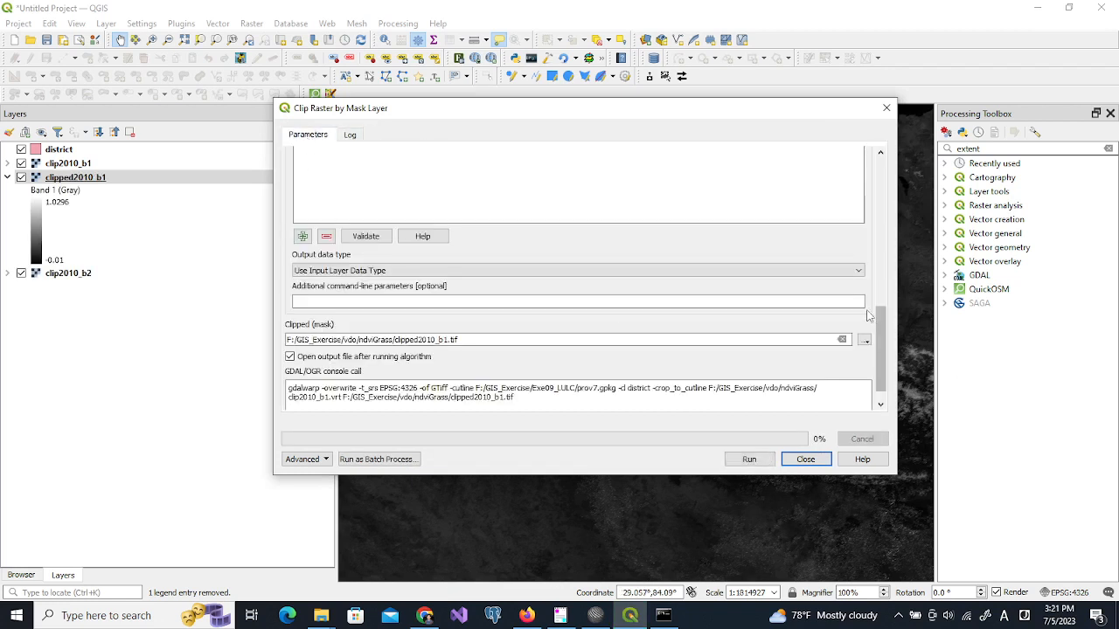
Clip clip2010_b2 into clipped2010_b2.tif, run it and close the tool
scroll(up, 3)
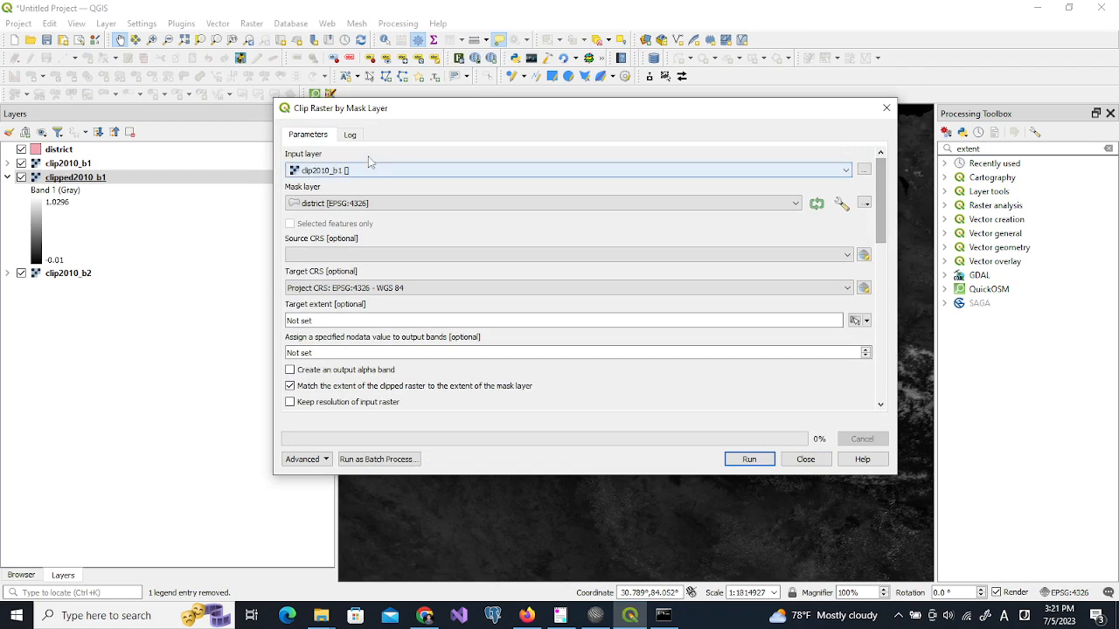
click(843, 169)
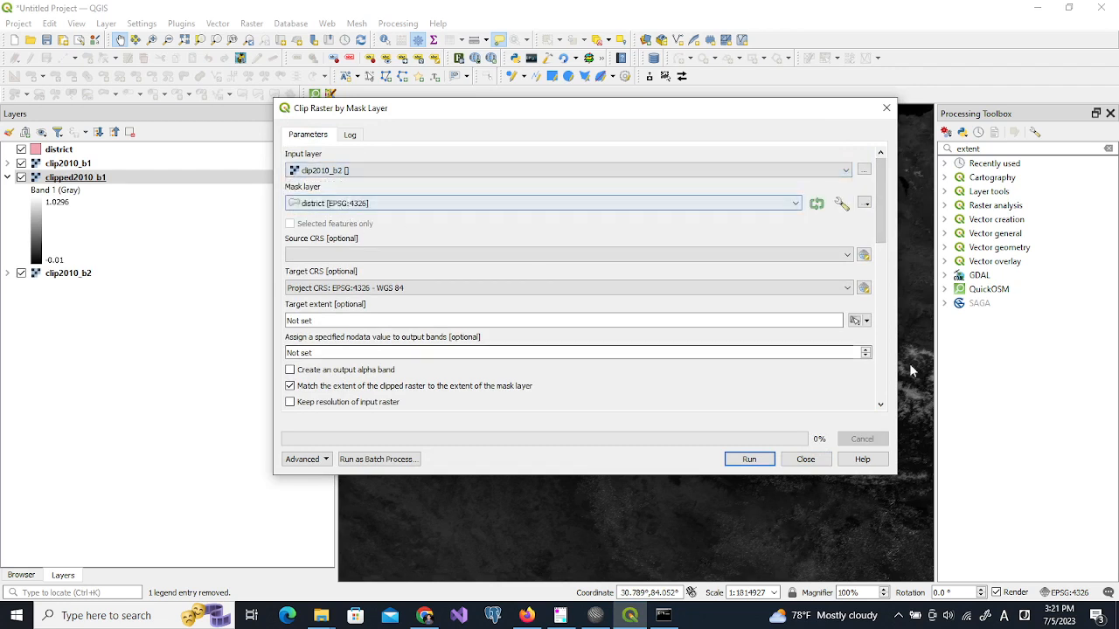
scroll(down, 3)
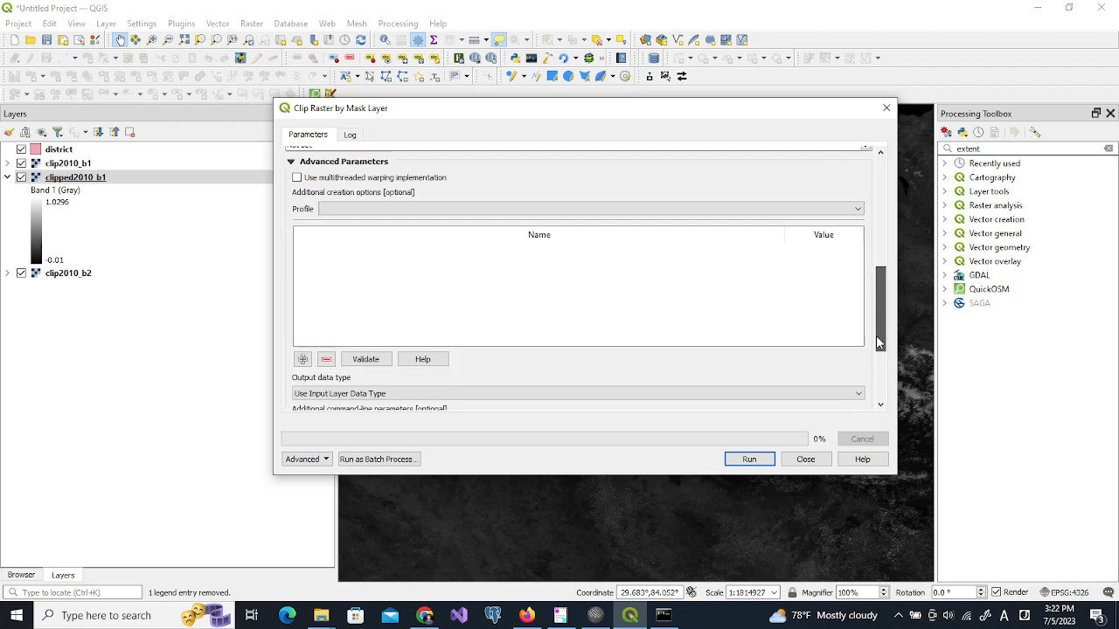
scroll(down, 3)
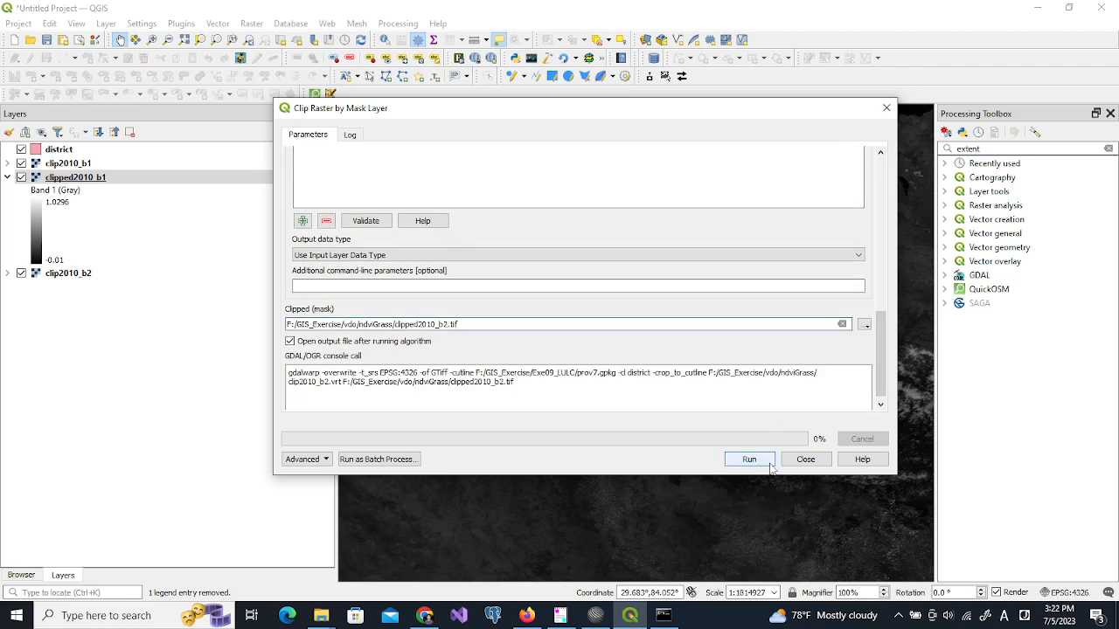
click(748, 458)
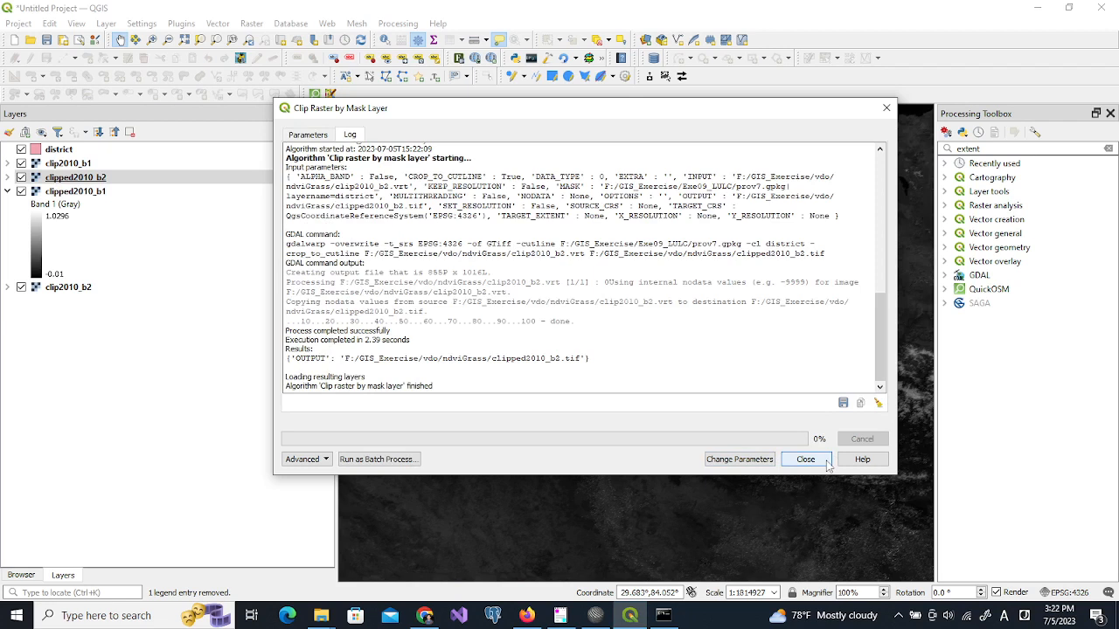
click(804, 458)
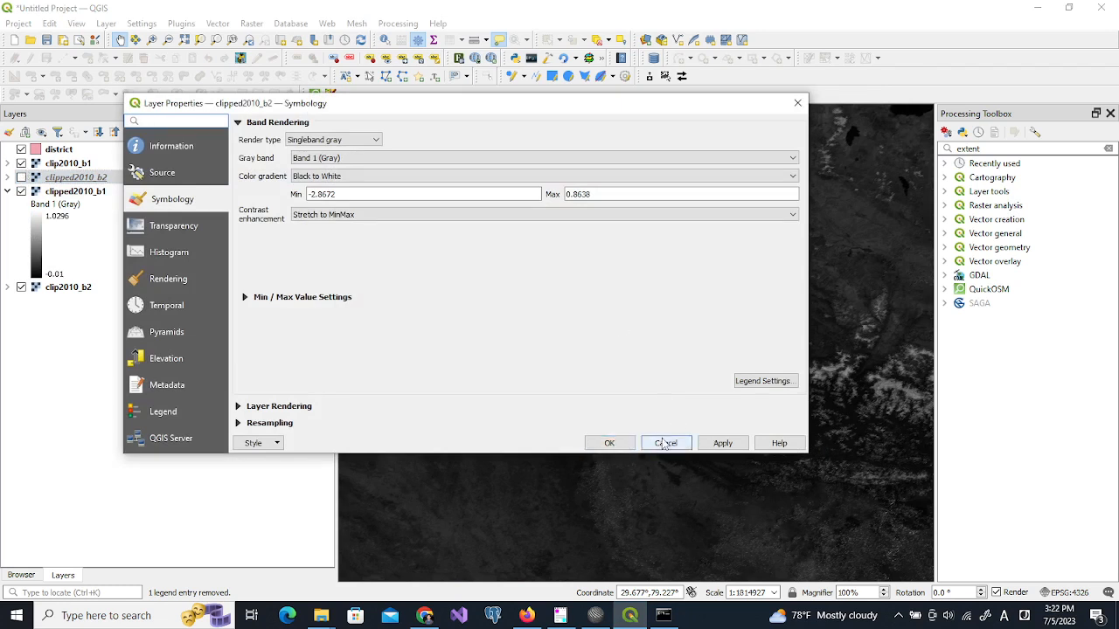
Dismiss Layer Properties, hide the district boundary layer, and toggle the clipped raster off and on
click(666, 442)
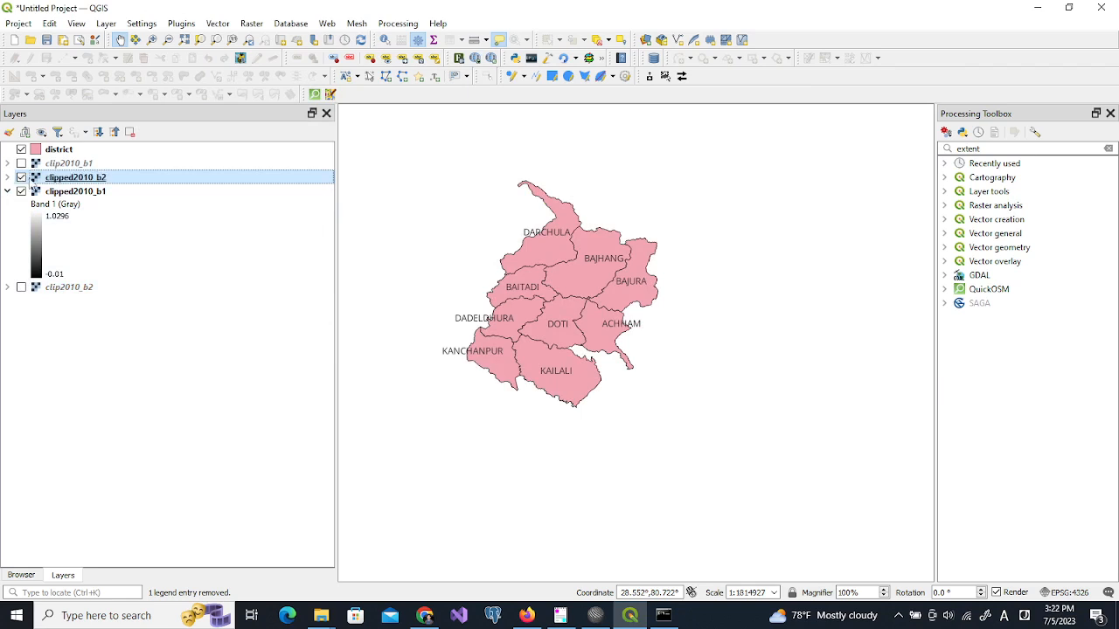
click(21, 149)
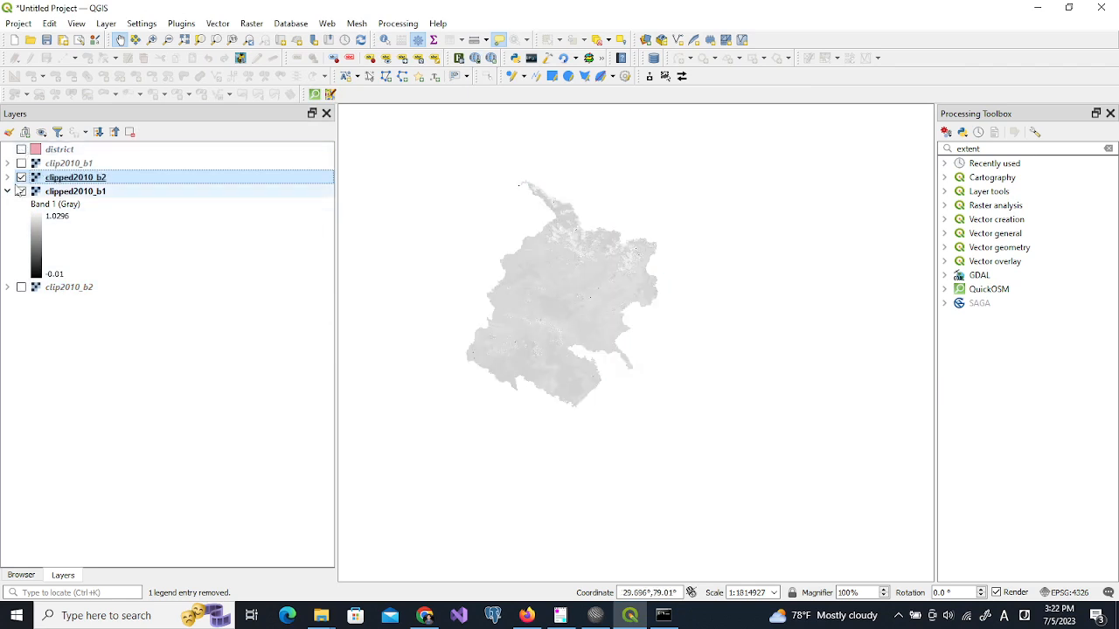
click(21, 190)
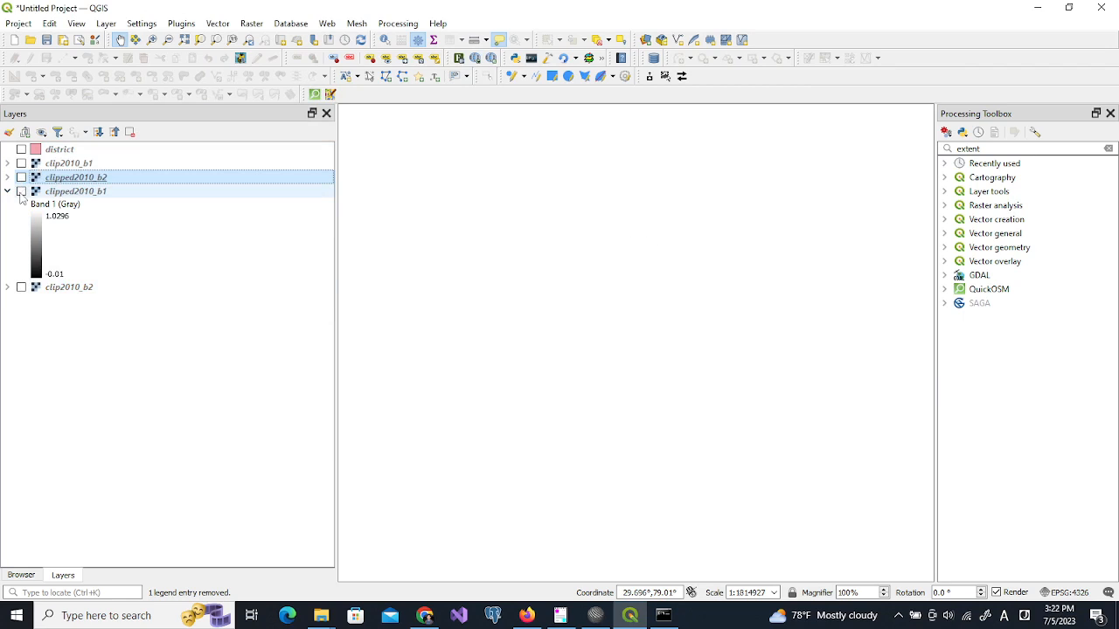
click(21, 190)
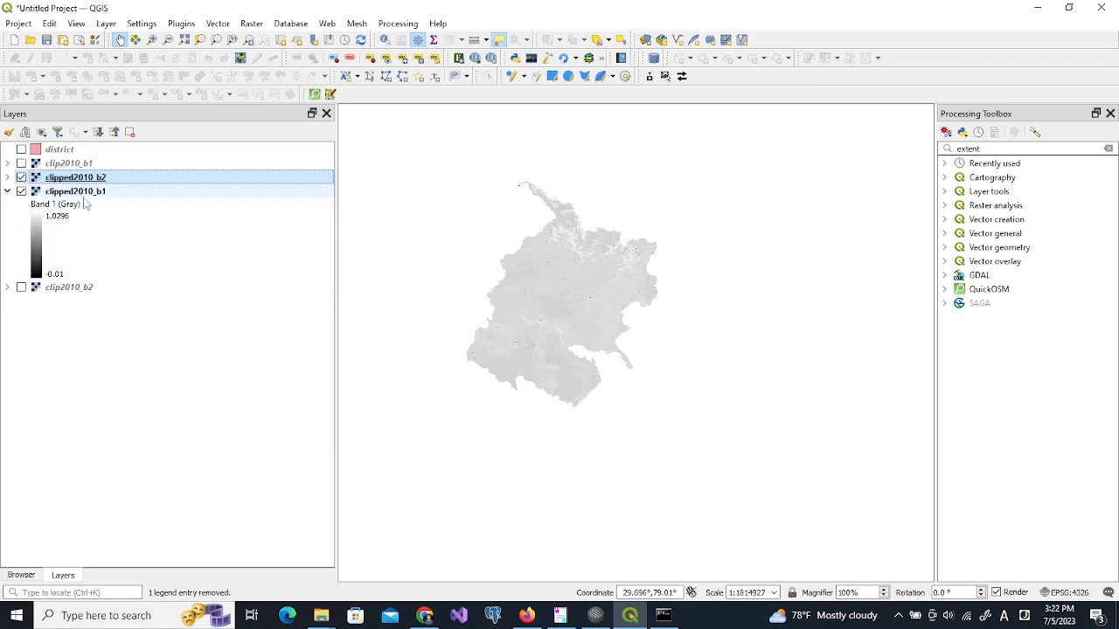
mouse_move(77, 190)
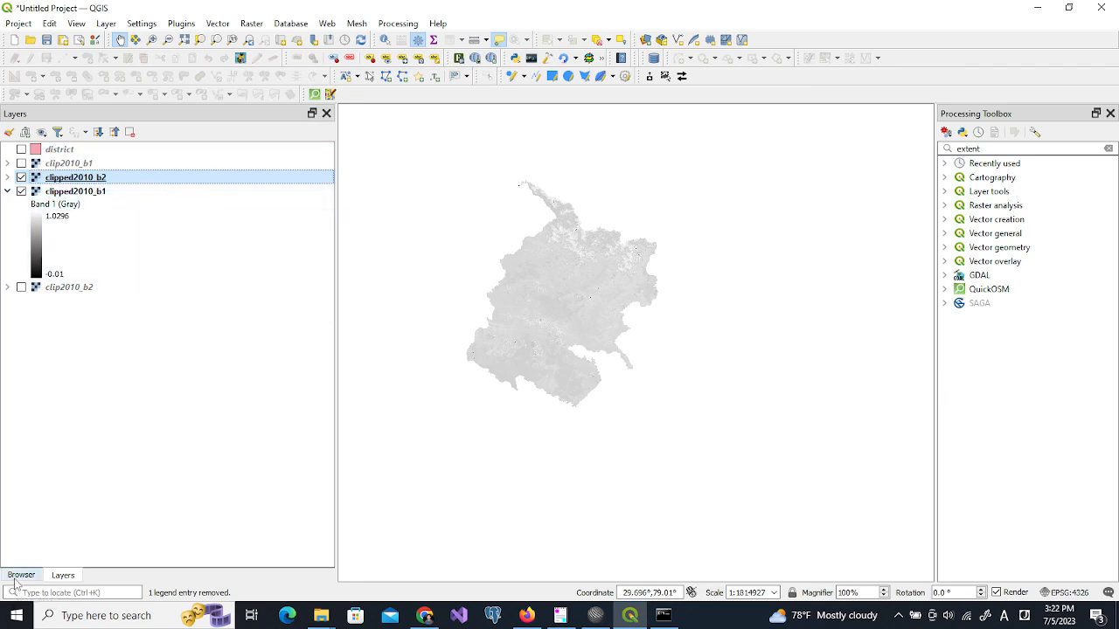
Browse the modis folder in the Browser panel, then switch to the lulc.md workflow notes in SciTE
click(21, 576)
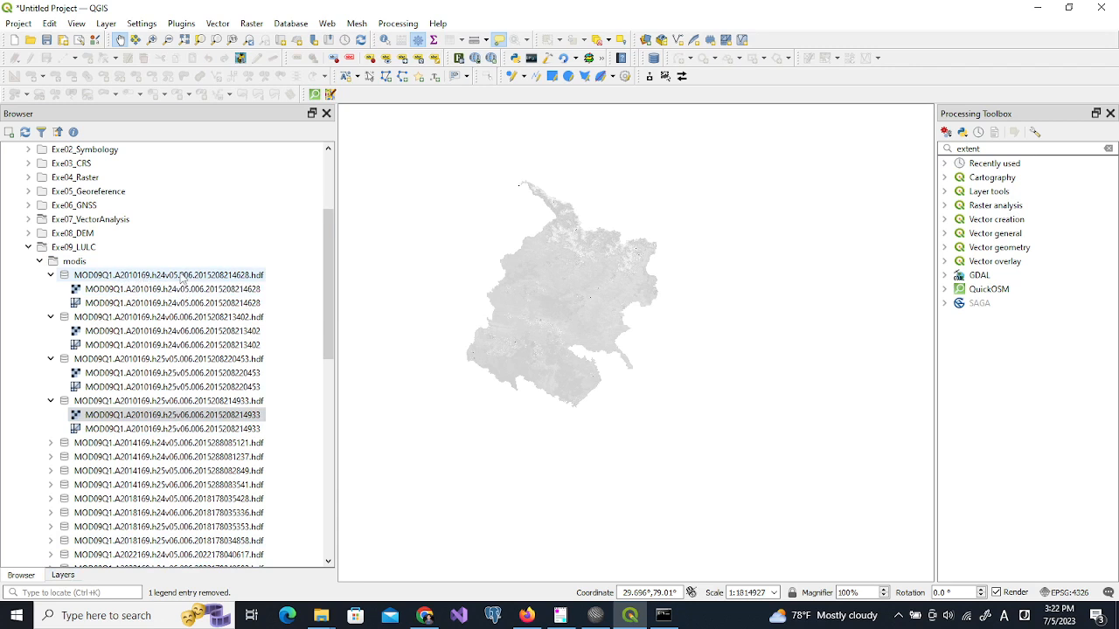
click(62, 574)
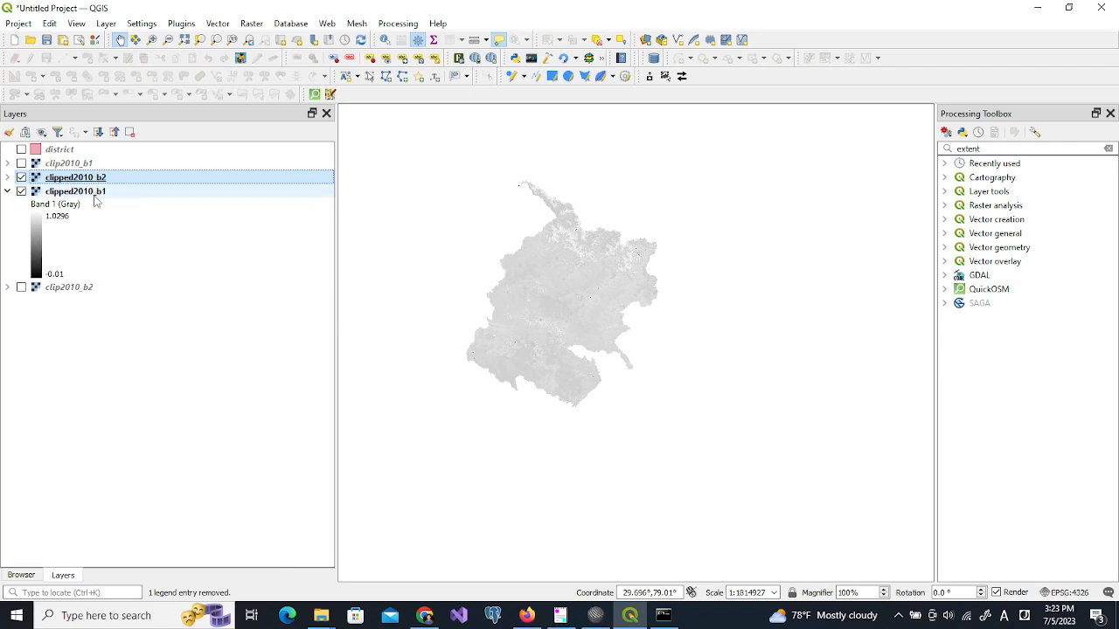
click(663, 615)
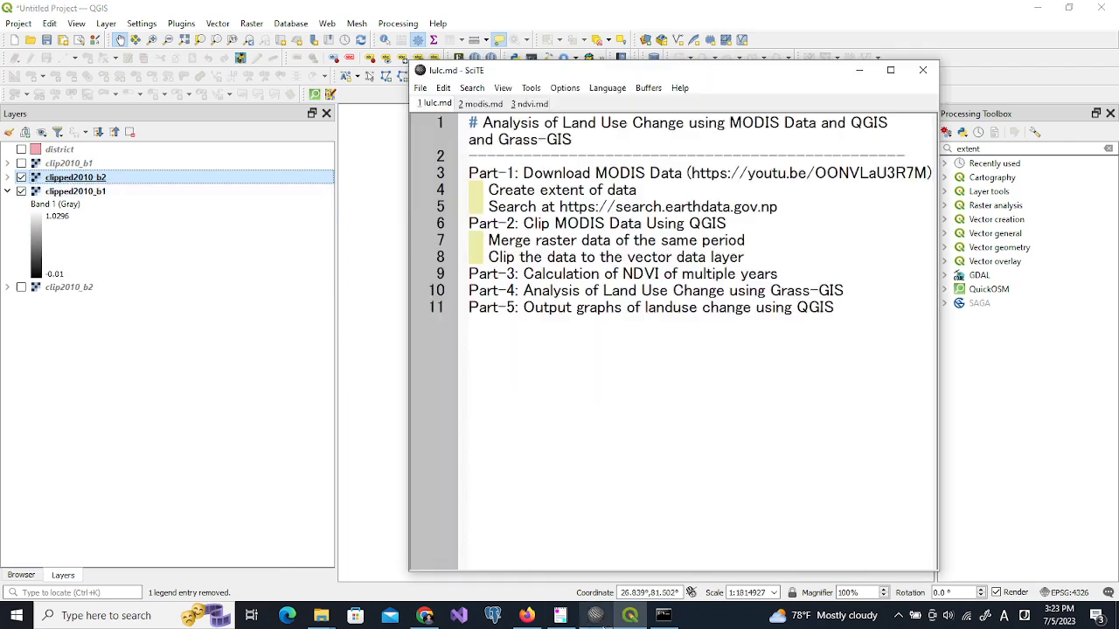